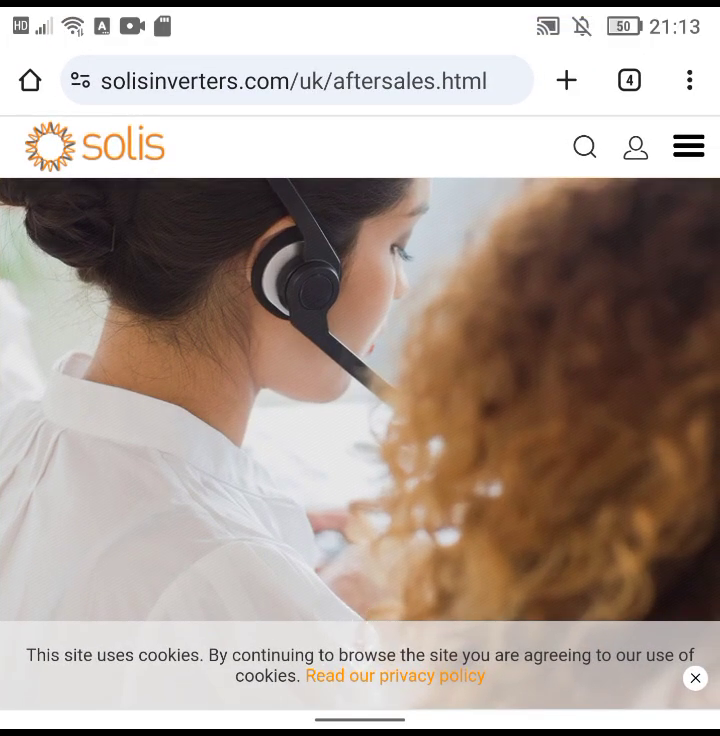
Step: Reach the Solis Service Center service options and start a Submit a Ticket form
{"action": "scroll", "scroll_direction": "down", "scroll_amount": 3}
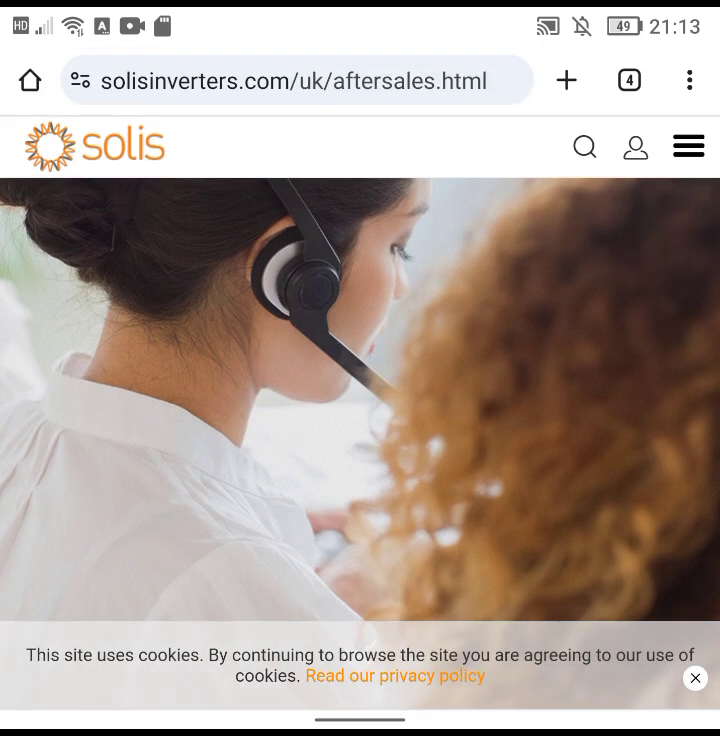
{"action": "scroll", "scroll_direction": "down", "scroll_amount": 3}
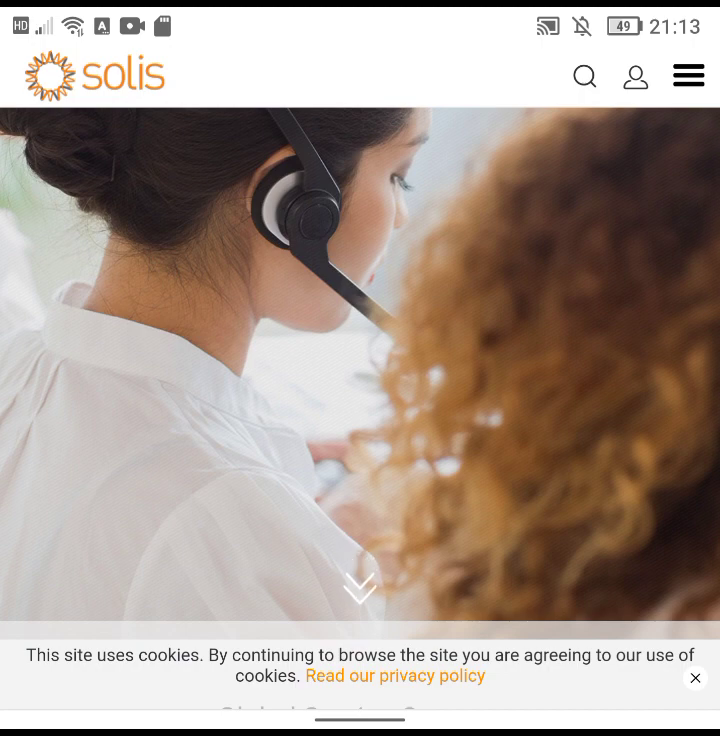
{"action": "scroll", "scroll_direction": "down", "scroll_amount": 3}
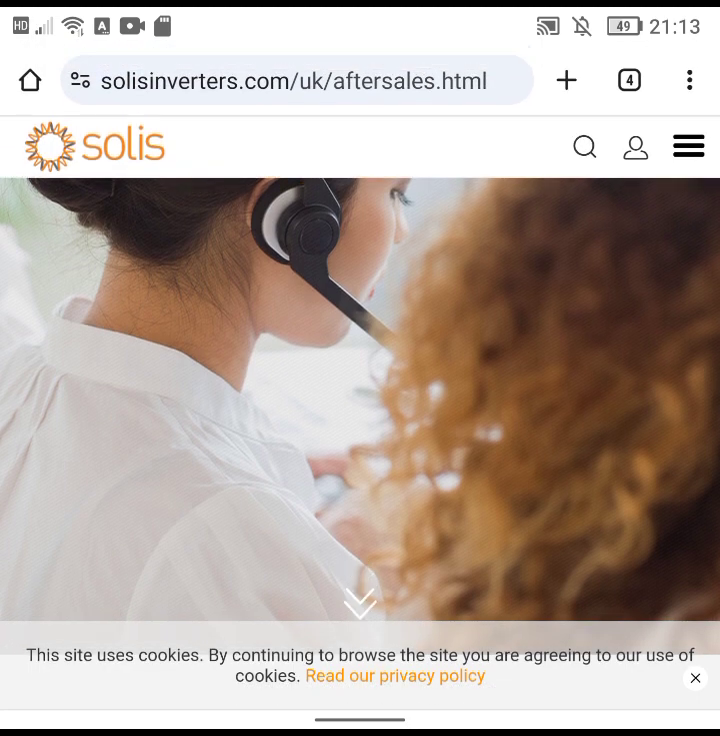
{"action": "scroll", "scroll_direction": "down", "scroll_amount": 3}
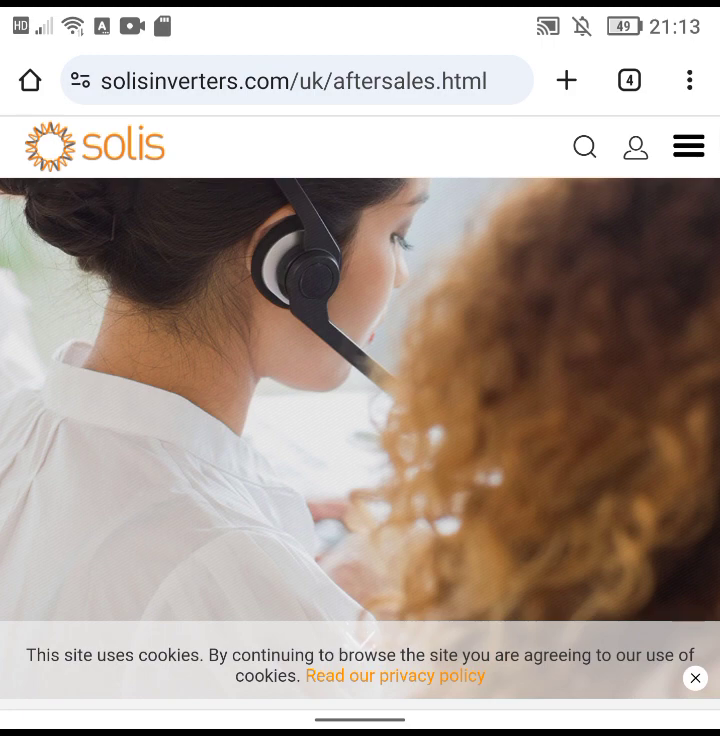
{"action": "scroll", "scroll_direction": "down", "scroll_amount": 3}
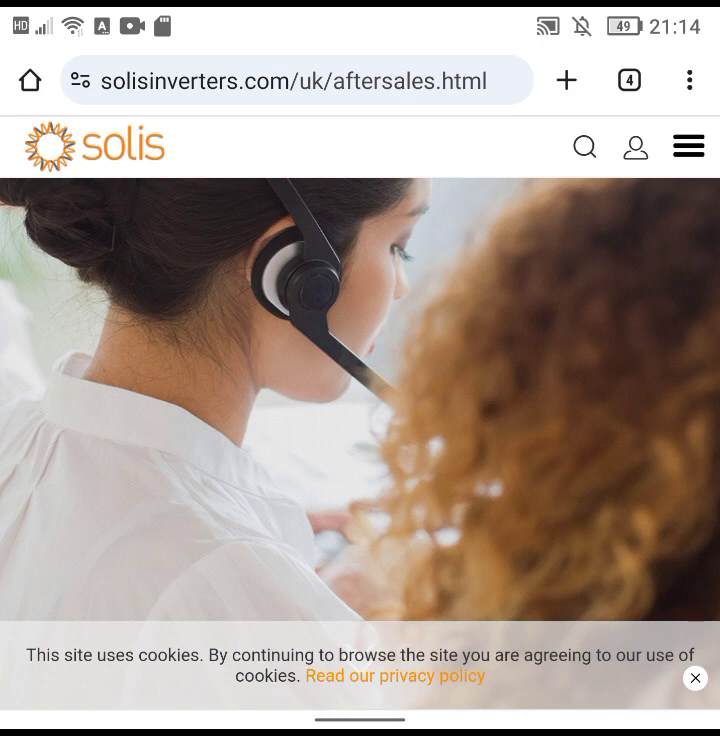
{"action": "scroll", "scroll_direction": "down", "scroll_amount": 3}
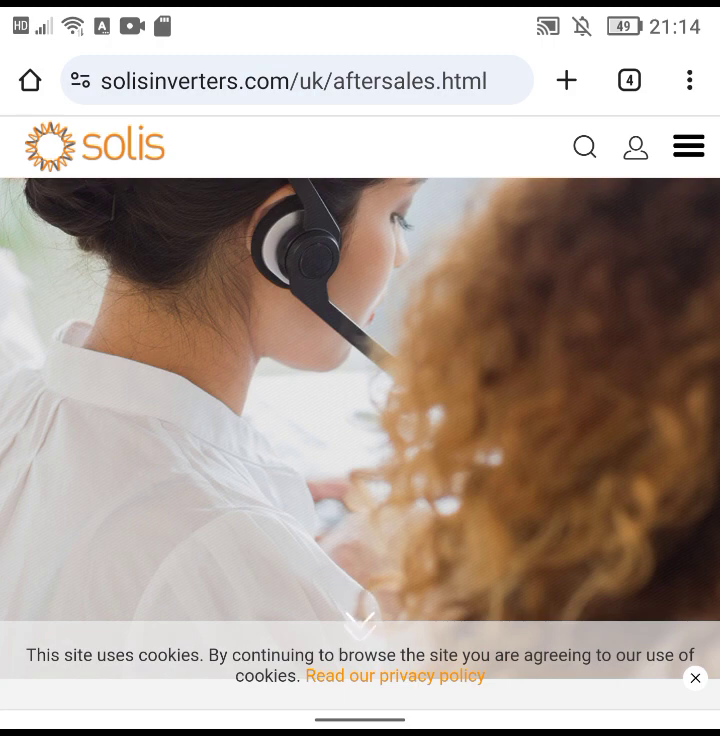
{"action": "left_click", "coordinate": [688, 144]}
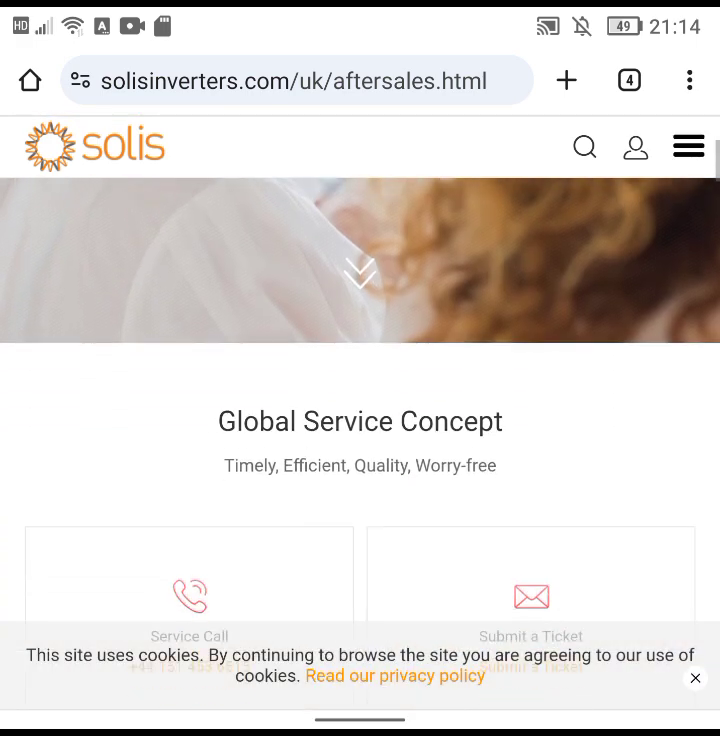
{"action": "scroll", "scroll_direction": "down", "scroll_amount": 3}
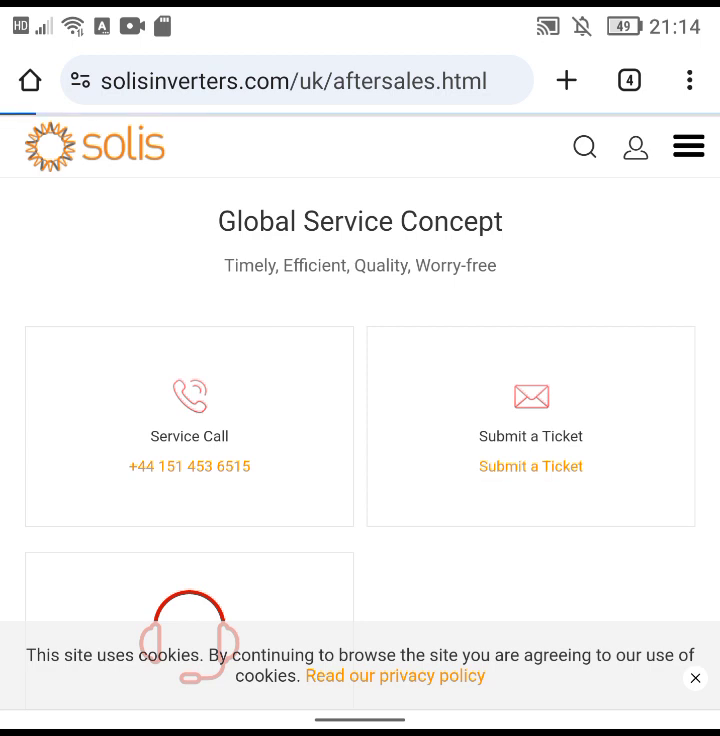
{"action": "left_click", "coordinate": [532, 466]}
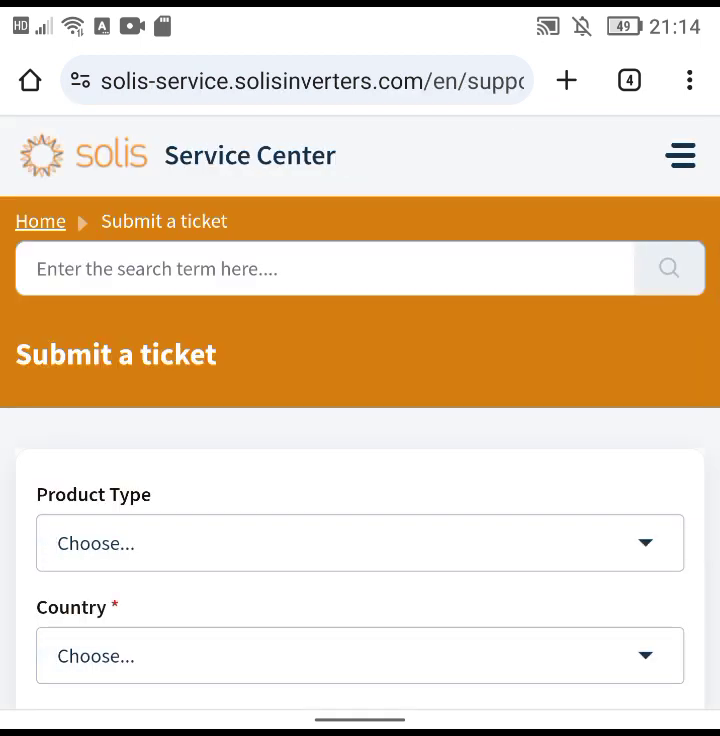
Step: Set the ticket's Product Type to PV Inverter and begin adding a link to the description
{"action": "scroll", "scroll_direction": "down", "scroll_amount": 3}
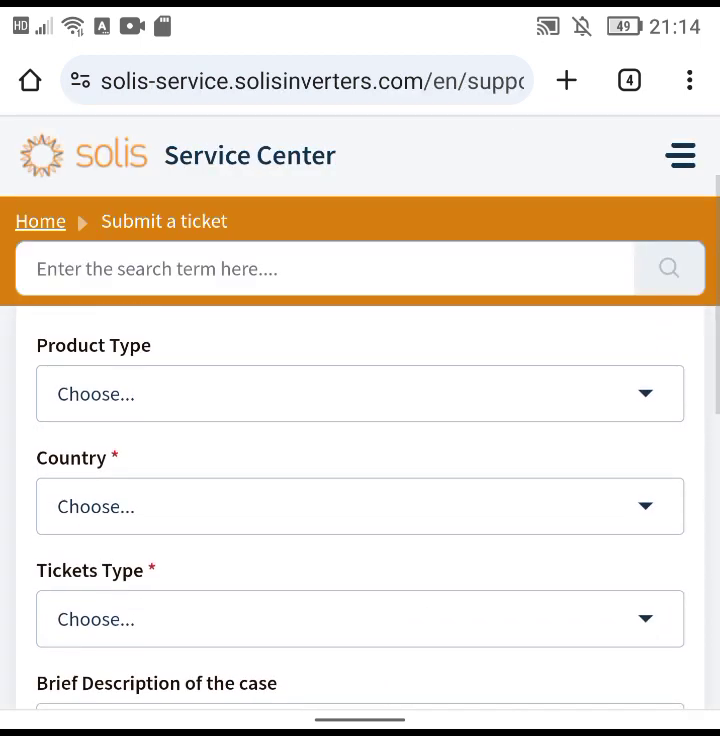
{"action": "left_click", "coordinate": [360, 392]}
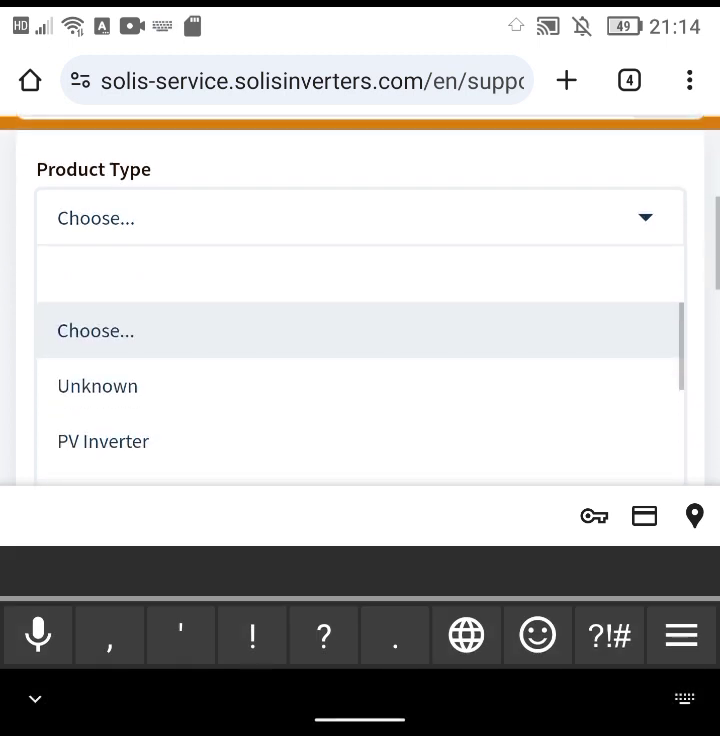
{"action": "left_click", "coordinate": [104, 440]}
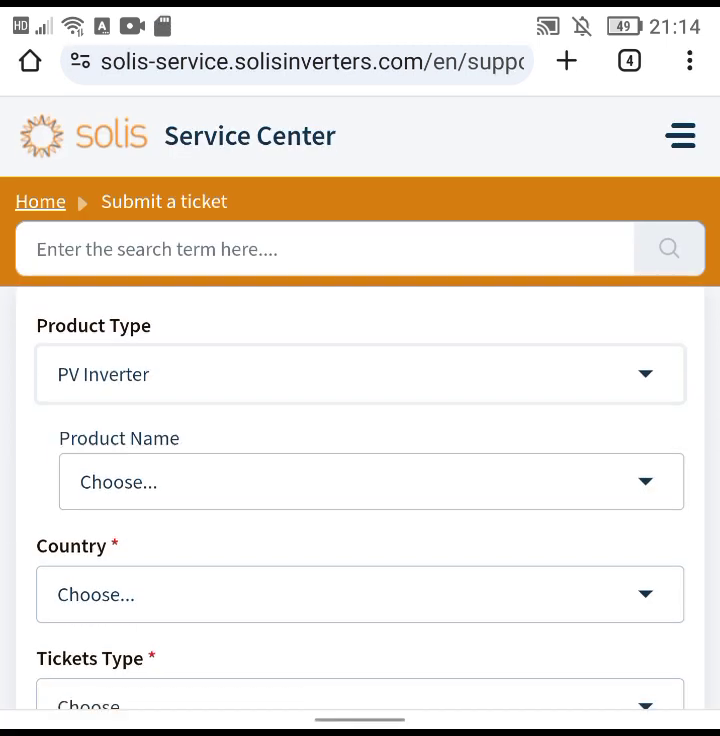
{"action": "scroll", "scroll_direction": "down", "scroll_amount": 3}
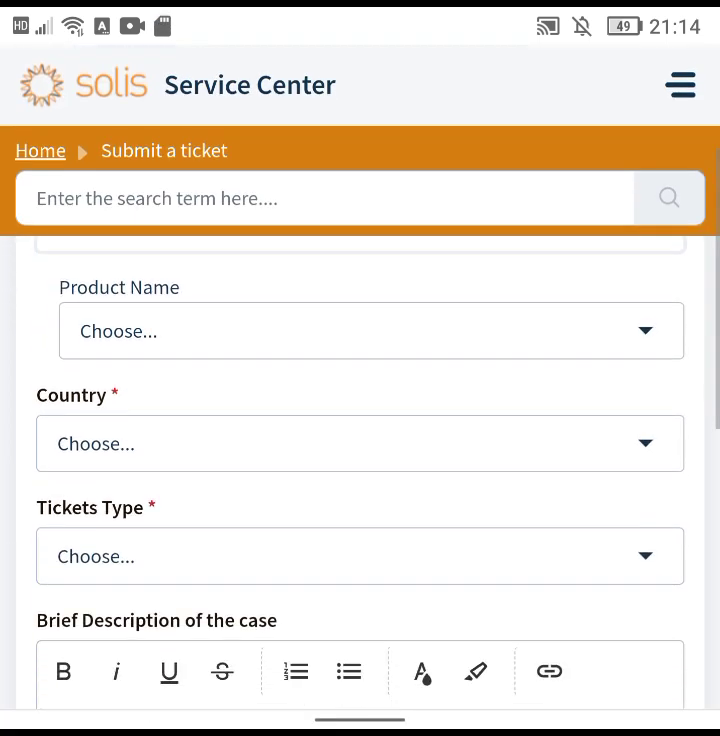
{"action": "scroll", "scroll_direction": "down", "scroll_amount": 3}
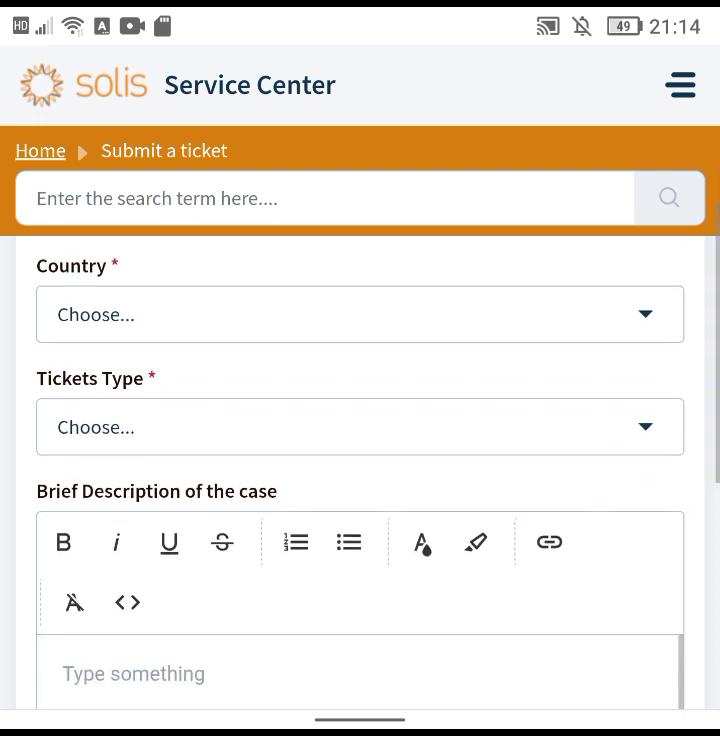
{"action": "left_click", "coordinate": [548, 542]}
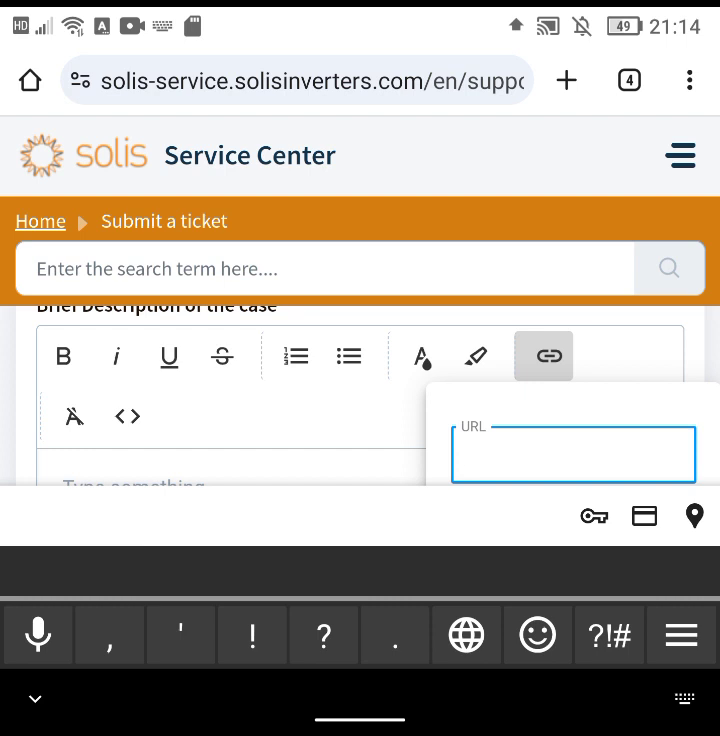
{"action": "scroll", "scroll_direction": "up", "scroll_amount": 3}
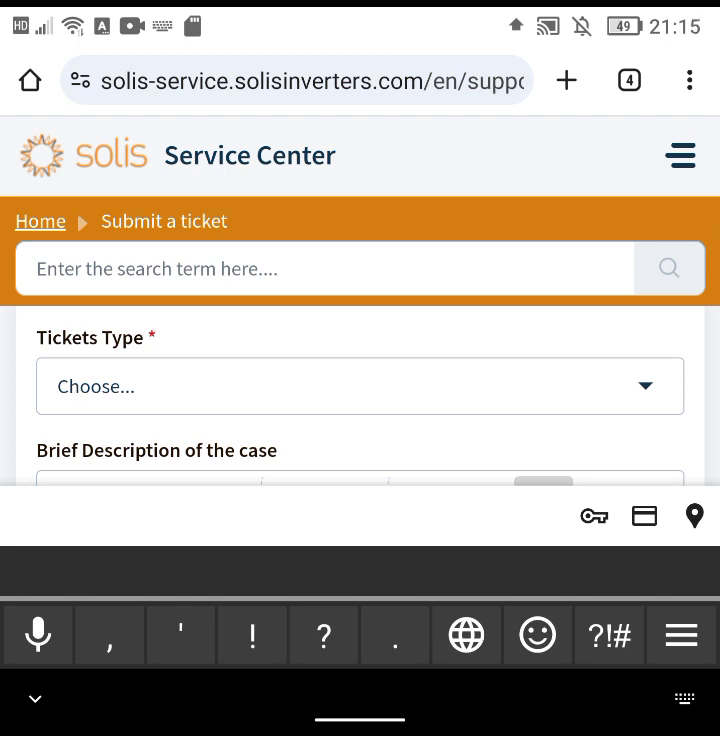
{"action": "scroll", "scroll_direction": "down", "scroll_amount": 3}
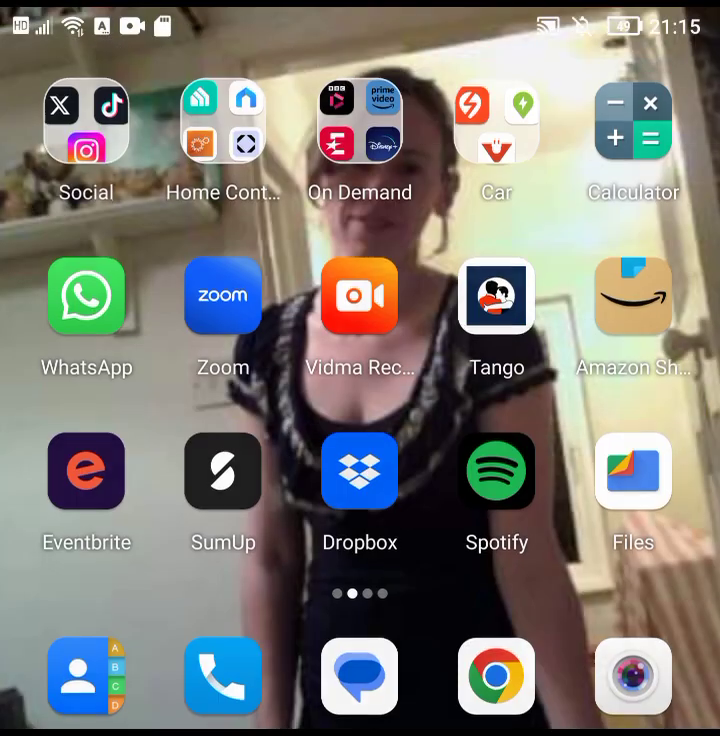
Step: From SolisCloud's device list, choose Control Inverter on the plant's inverter, raising the disclaimer
{"action": "left_click", "coordinate": [360, 296]}
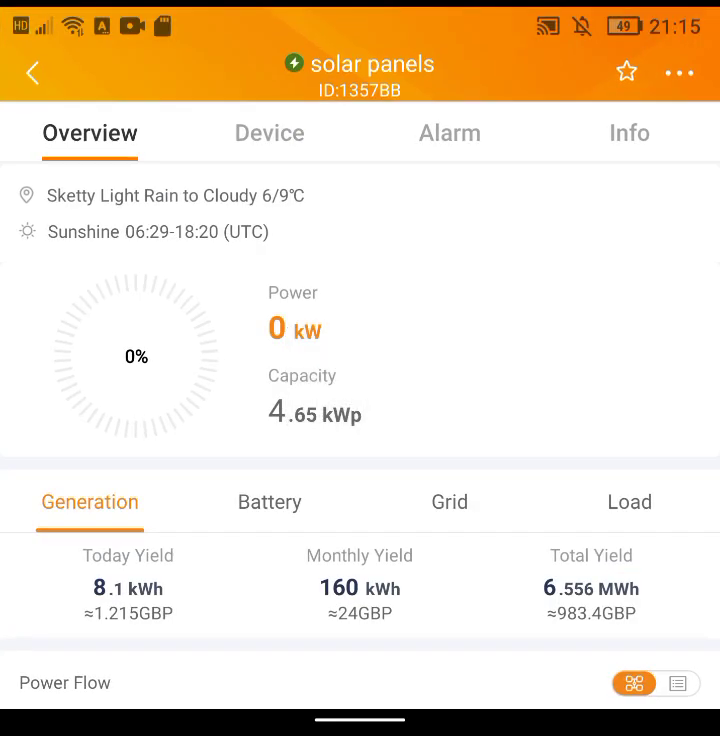
{"action": "left_click", "coordinate": [268, 132]}
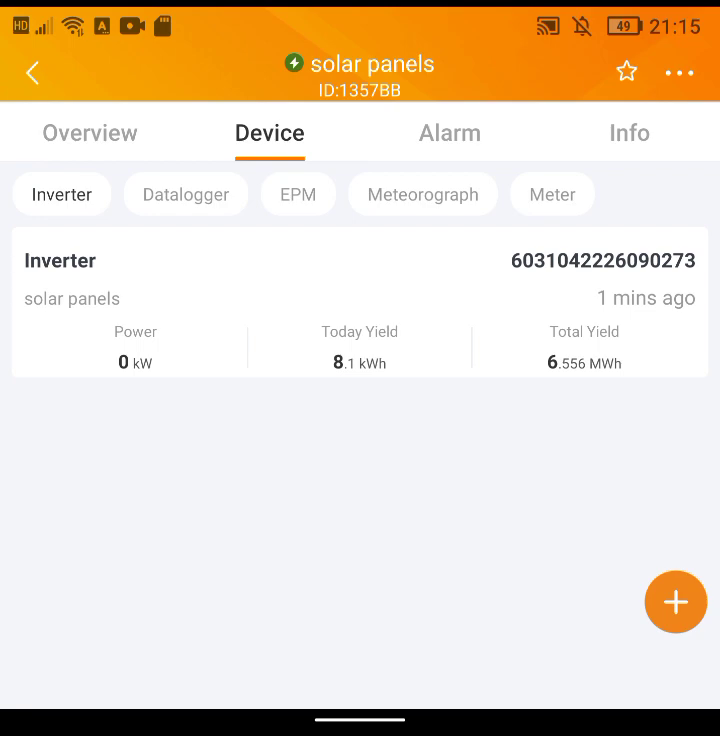
{"action": "left_click", "coordinate": [360, 300]}
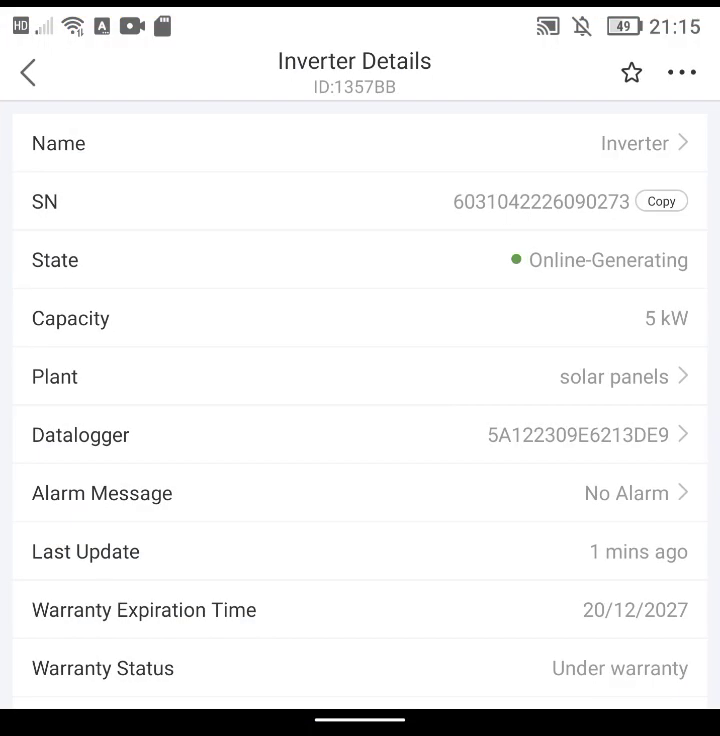
{"action": "left_click", "coordinate": [680, 72]}
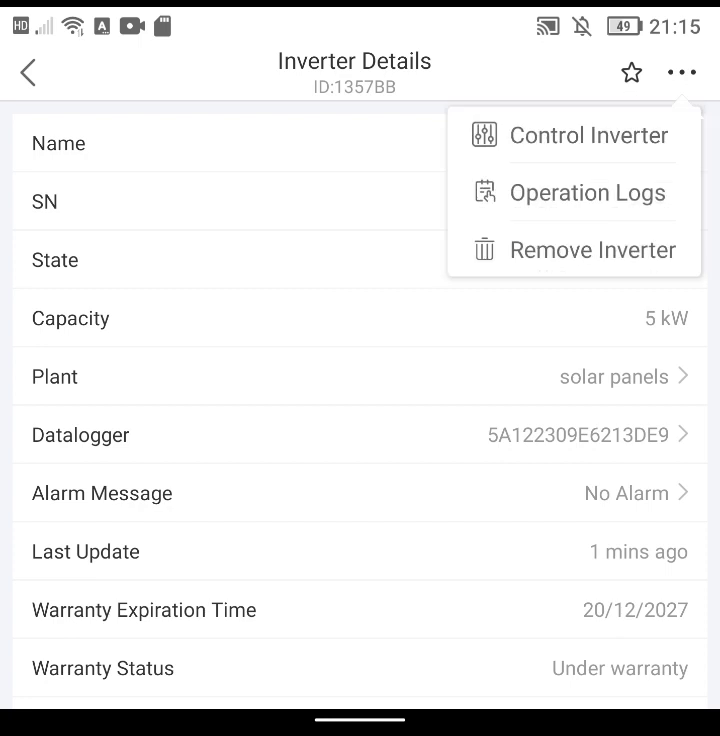
{"action": "left_click", "coordinate": [588, 136]}
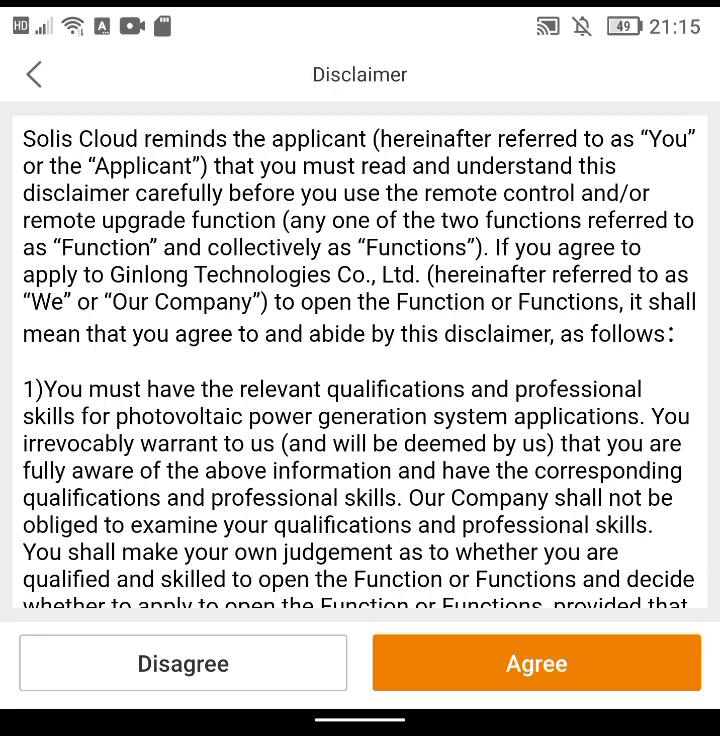
Step: Accept the disclaimer with the account password and enter the inverter's Battery Setting page
{"action": "left_click", "coordinate": [536, 664]}
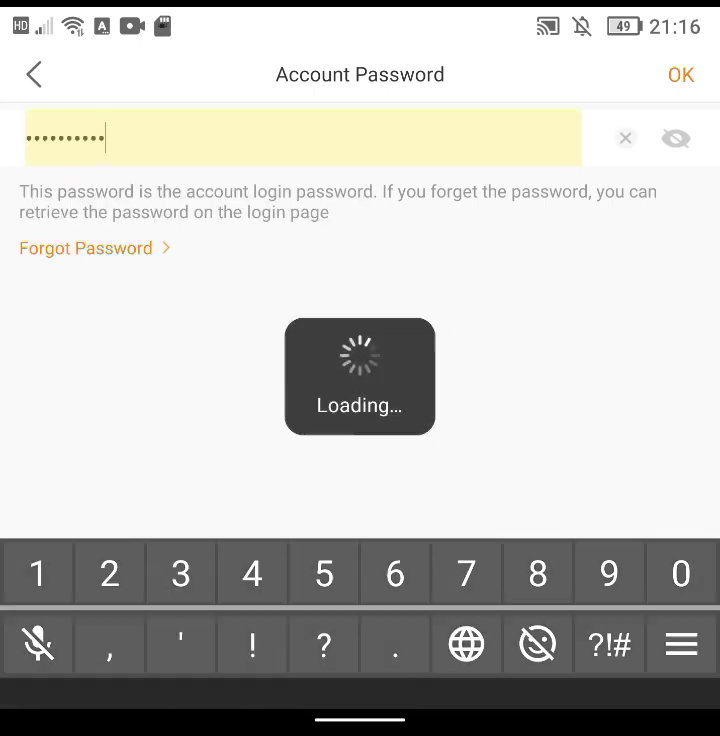
{"action": "left_click", "coordinate": [680, 74]}
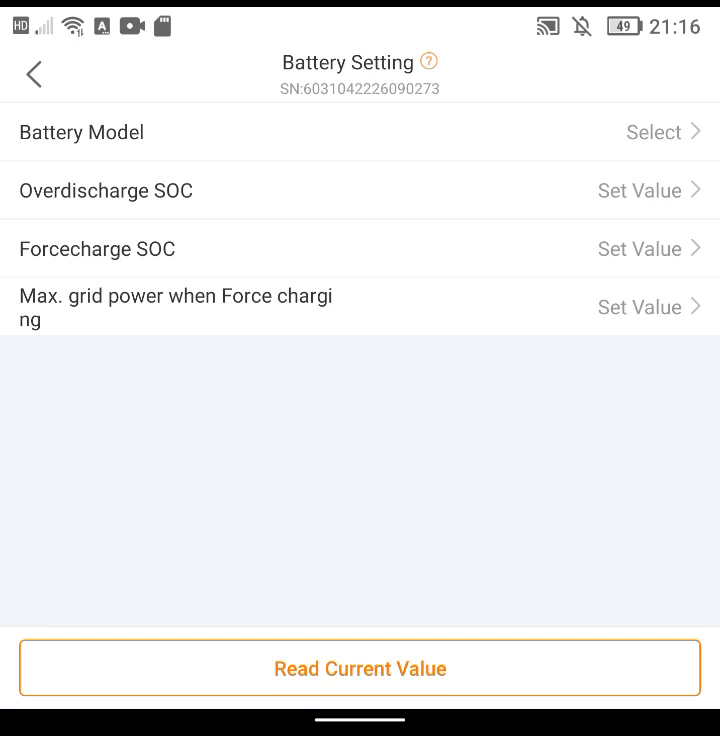
Step: Read the current battery values (PureDrive, SOC 20/10, grid power 5000) and move on to Time Setting
{"action": "left_click", "coordinate": [360, 668]}
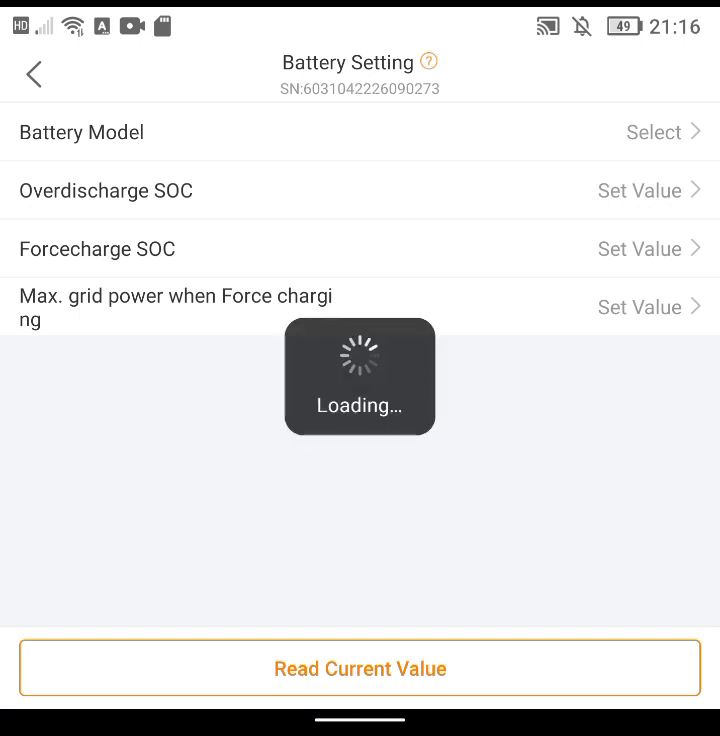
{"action": "left_click", "coordinate": [360, 668]}
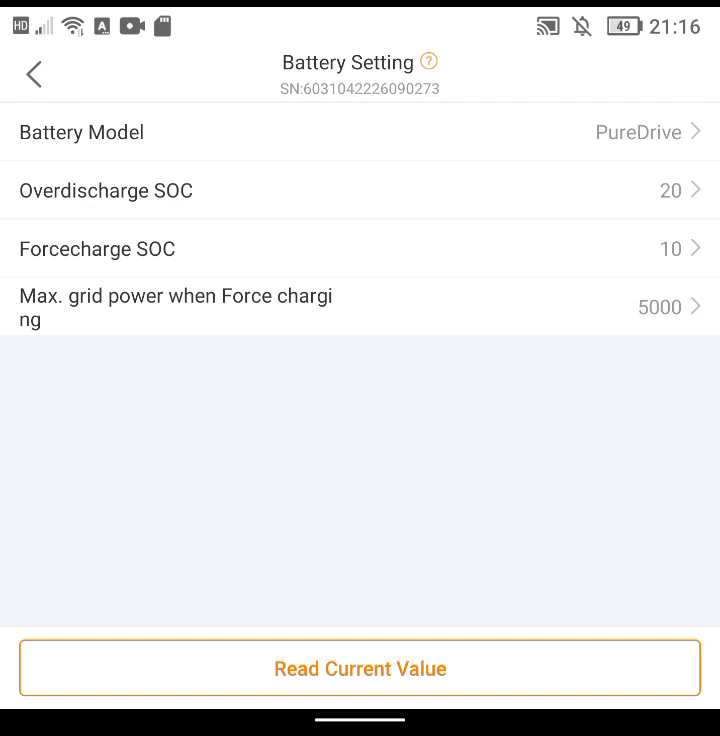
{"action": "left_click", "coordinate": [32, 72]}
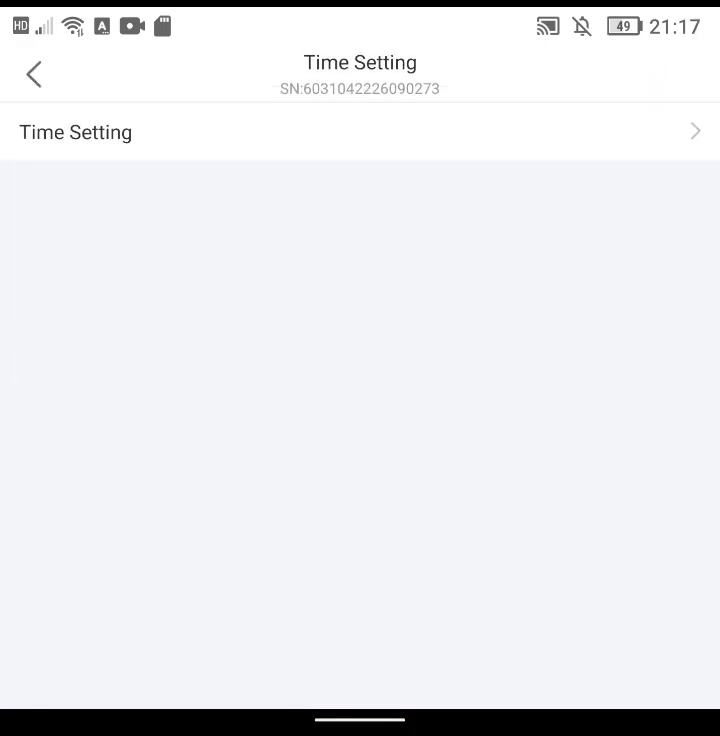
Step: Back out to Work Mode > Self-Use Mode and show the FAQ explaining its switches
{"action": "left_click", "coordinate": [32, 74]}
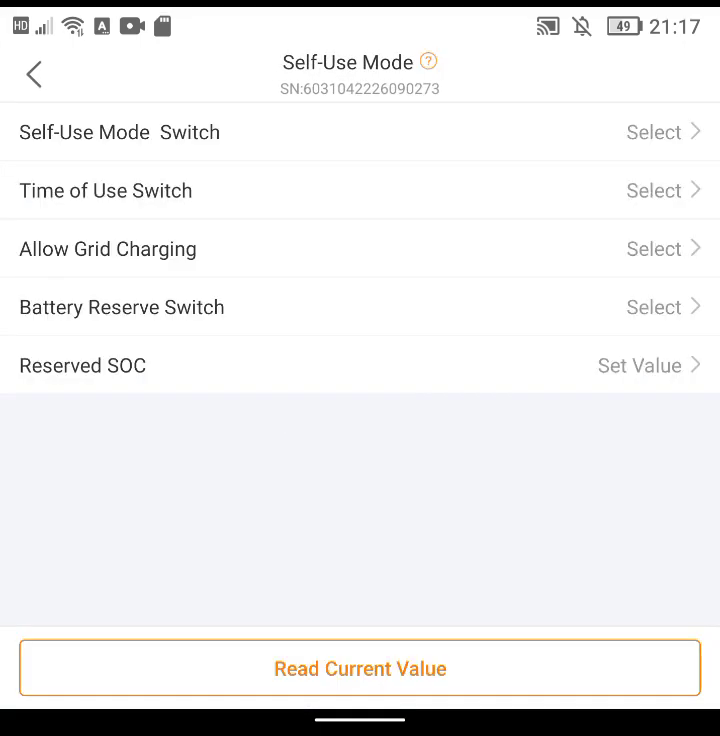
{"action": "left_click", "coordinate": [32, 76]}
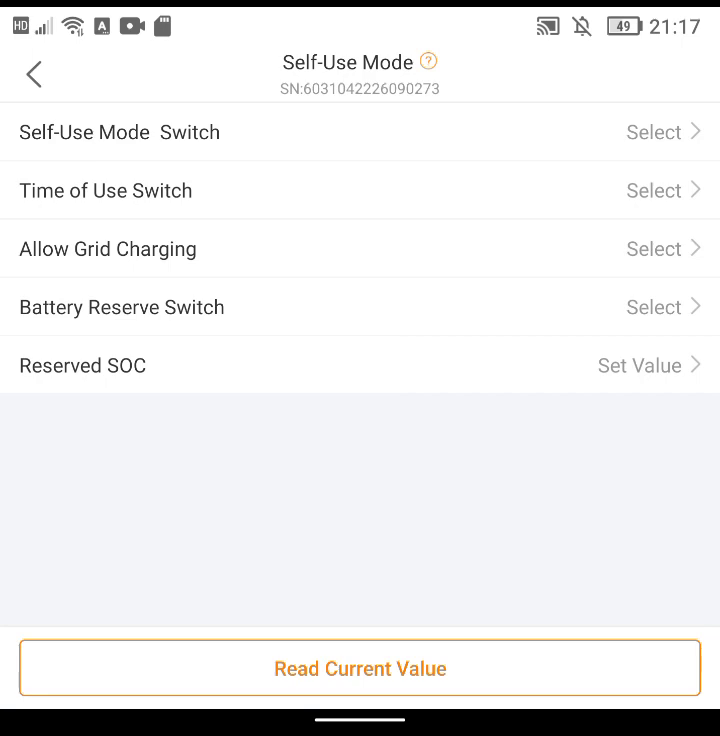
{"action": "left_click", "coordinate": [430, 60]}
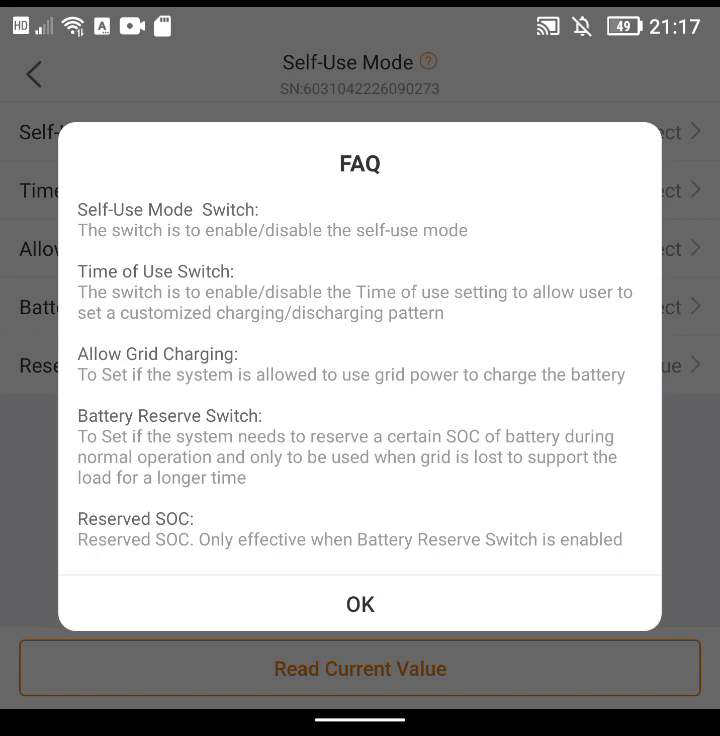
Step: Dismiss the FAQ and bring up the Self-Use Mode Switch choices, currently Enable
{"action": "left_click", "coordinate": [360, 604]}
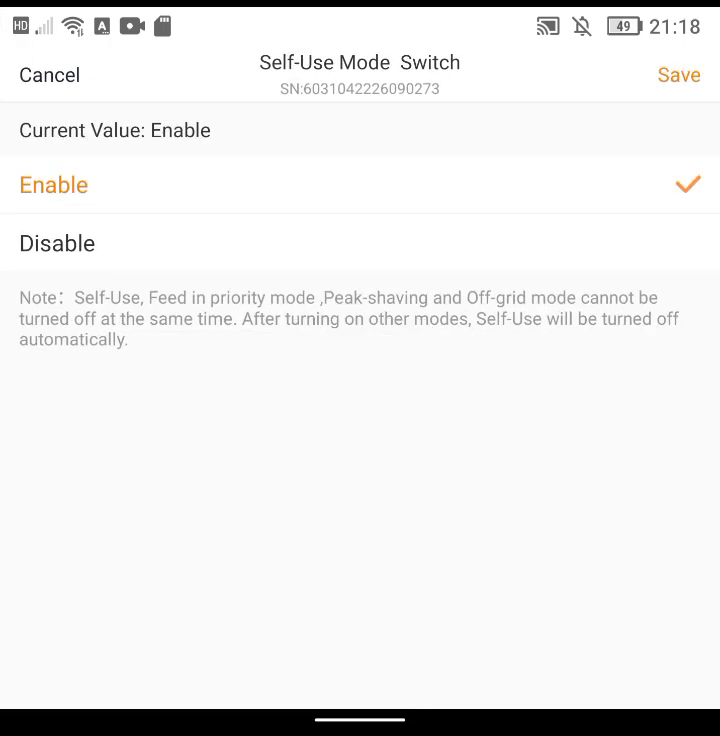
Step: Save the Self-Use and Time of Use switches, dismiss the timeout error, check Allow Grid Charging and return to the overview
{"action": "left_click", "coordinate": [680, 74]}
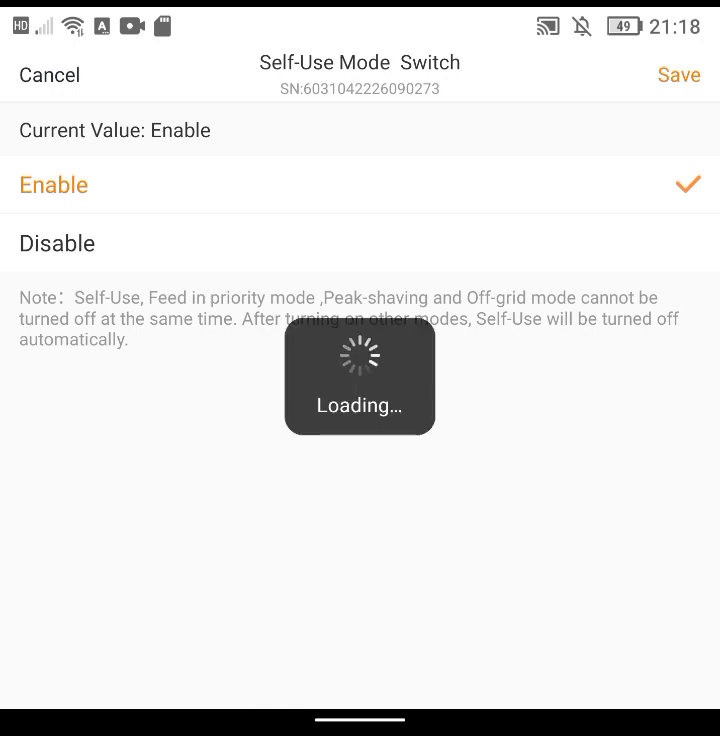
{"action": "left_click", "coordinate": [680, 74]}
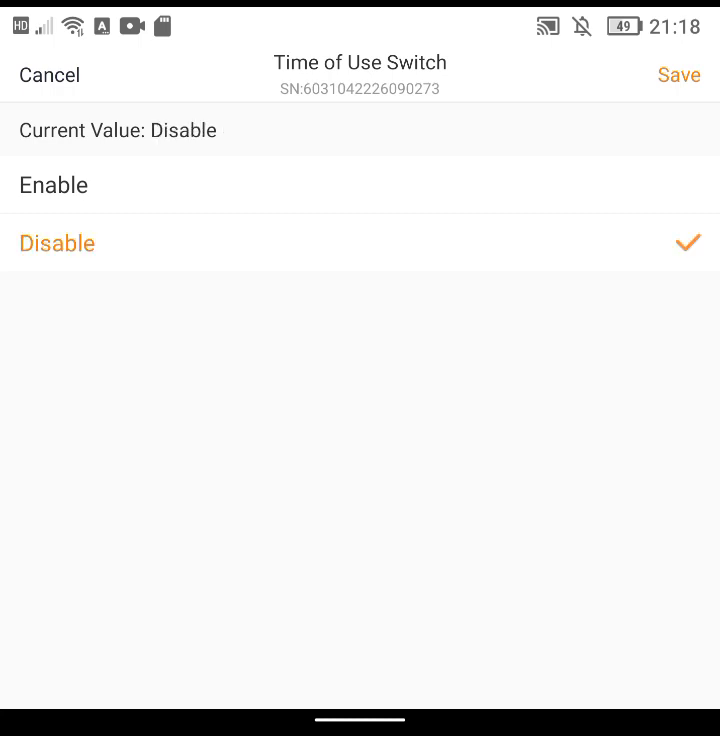
{"action": "left_click", "coordinate": [680, 76]}
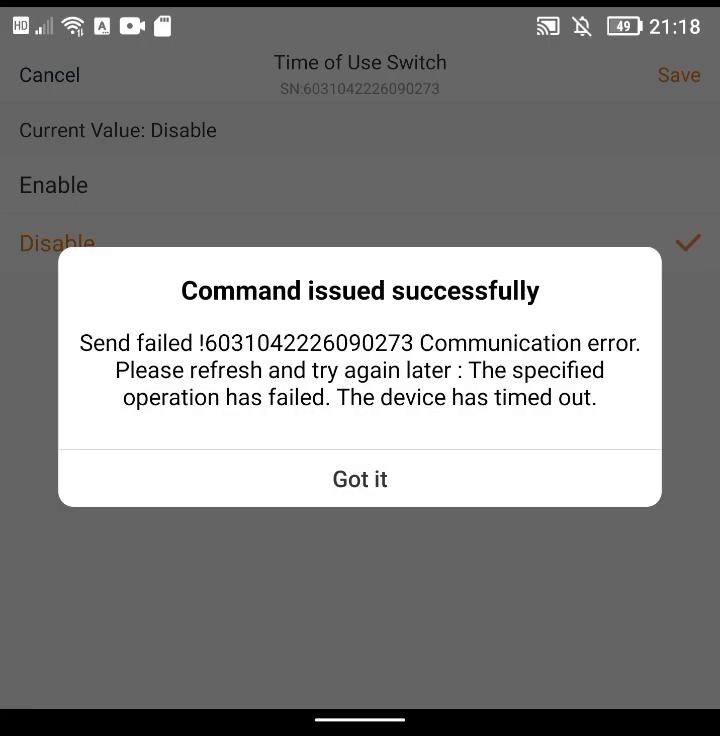
{"action": "left_click", "coordinate": [360, 480]}
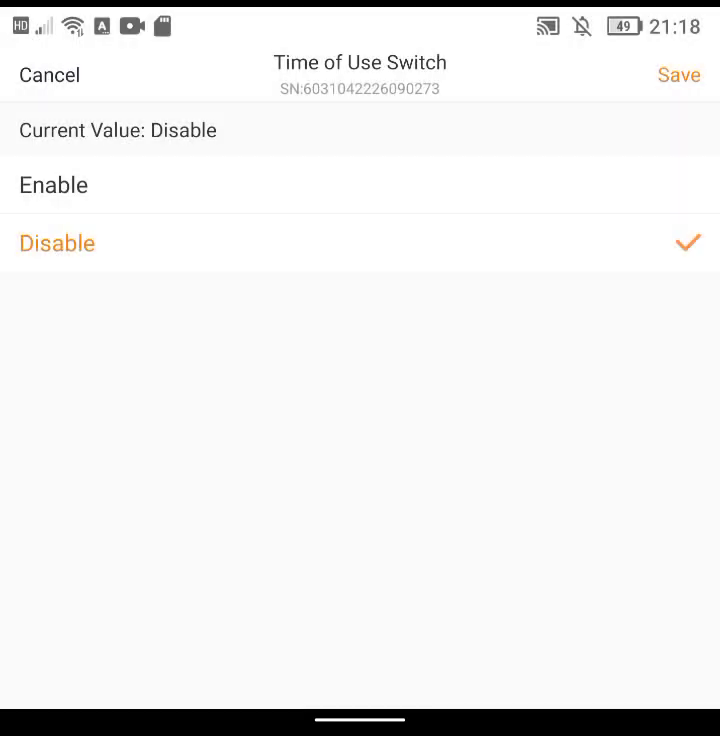
{"action": "left_click", "coordinate": [50, 76]}
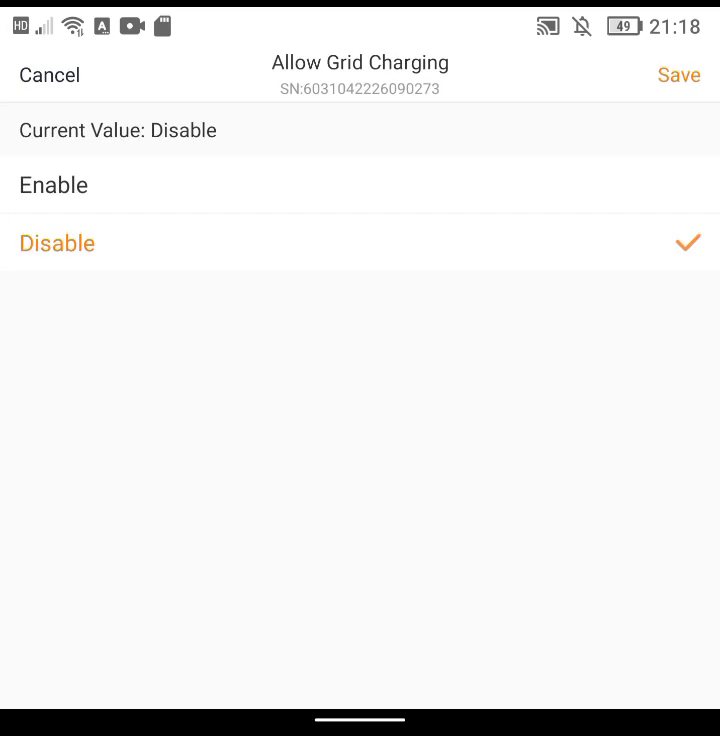
{"action": "left_click", "coordinate": [54, 184]}
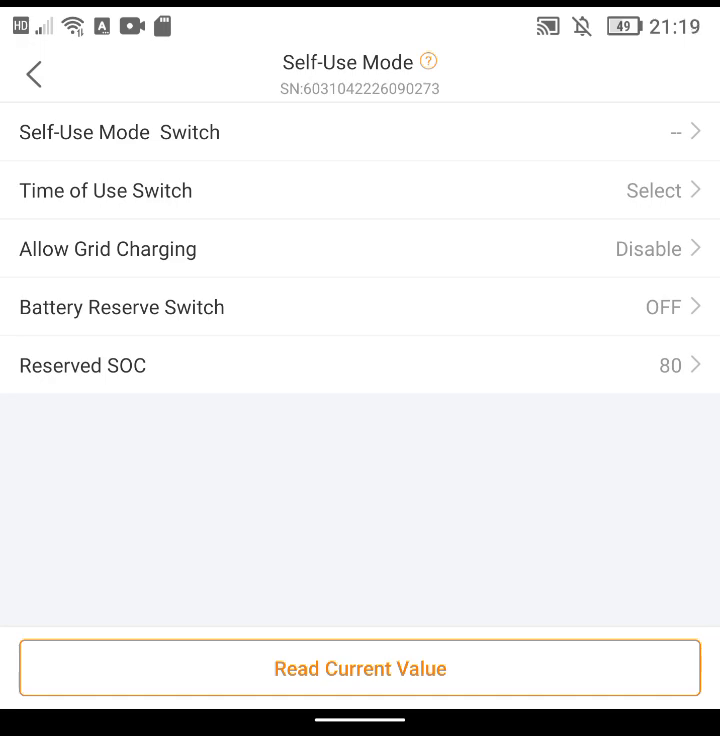
Step: Re-enter Control Inverter, agree to the disclaimer and reopen Work Mode > Self-Use Mode
{"action": "left_click", "coordinate": [32, 76]}
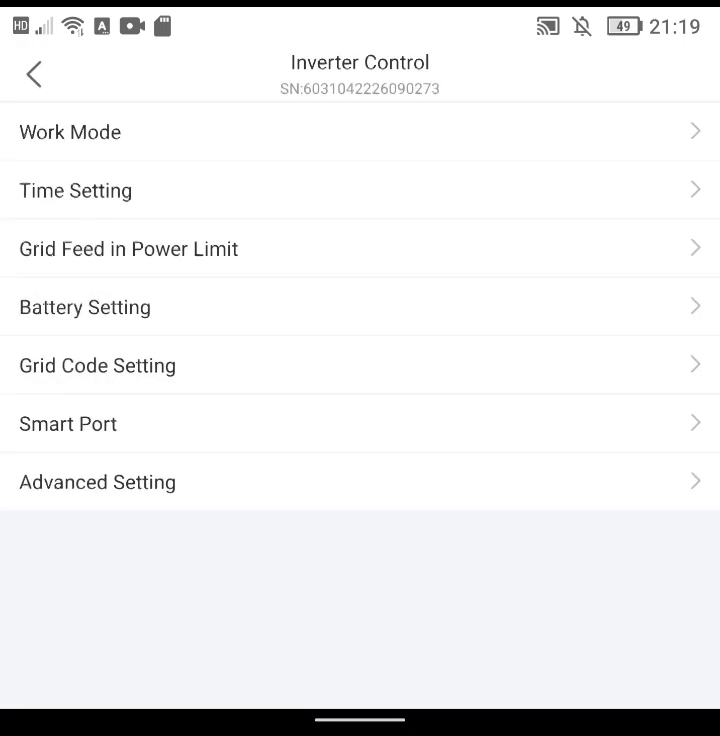
{"action": "left_click", "coordinate": [28, 72]}
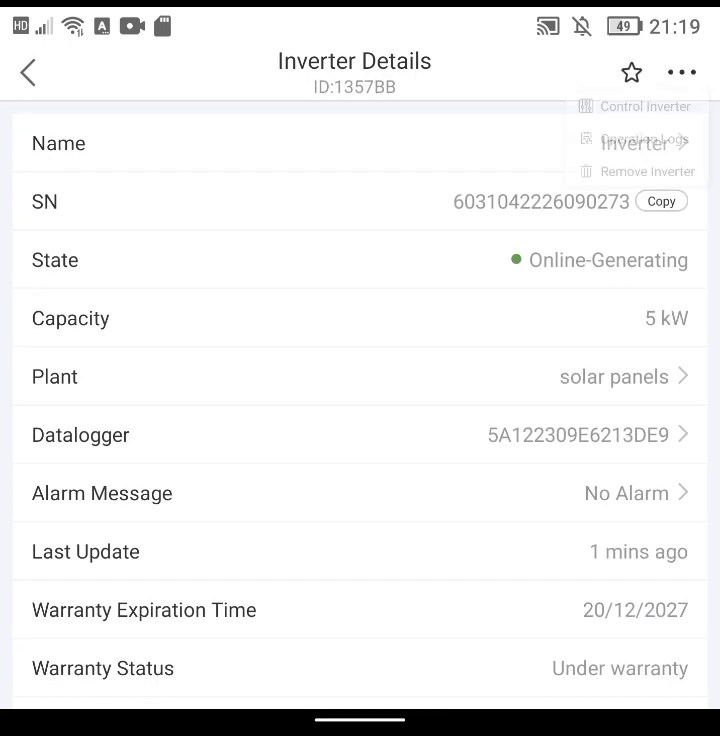
{"action": "left_click", "coordinate": [644, 106]}
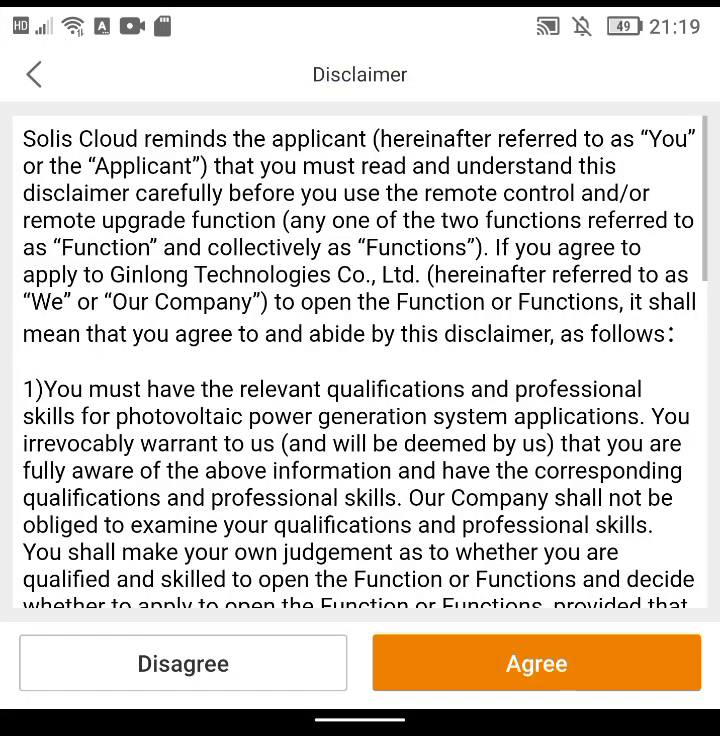
{"action": "left_click", "coordinate": [536, 664]}
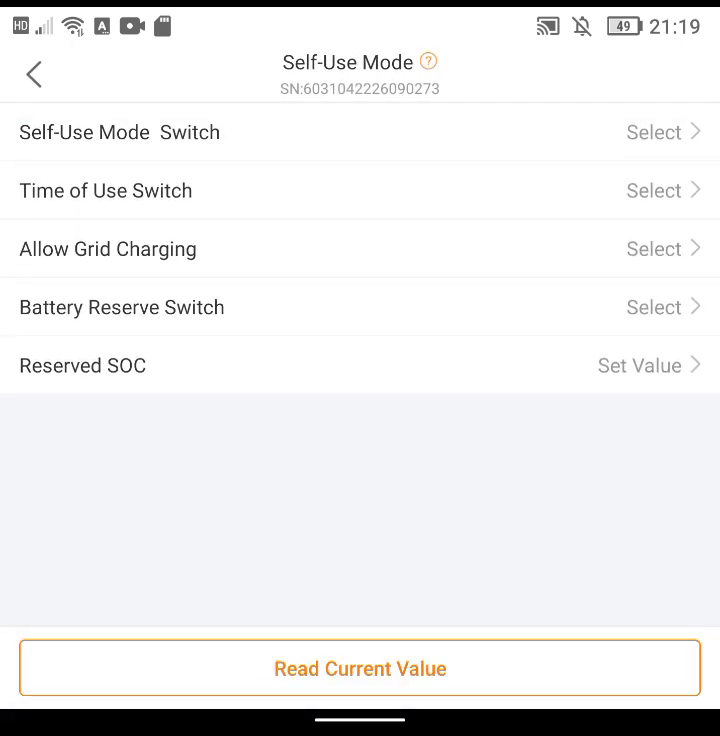
Step: Enable the Time of Use switch and reload Self-Use Mode so Charge and Discharge appears
{"action": "left_click", "coordinate": [360, 668]}
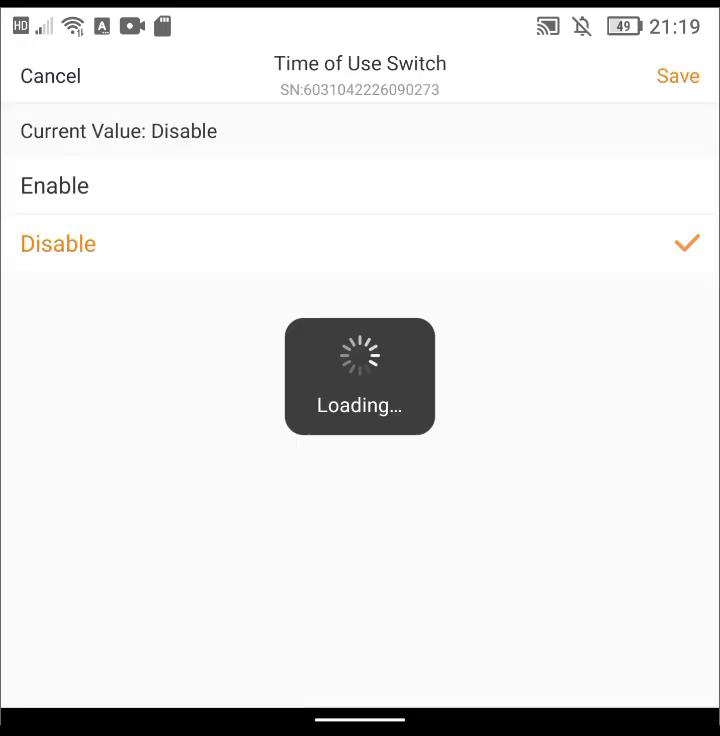
{"action": "left_click", "coordinate": [56, 184]}
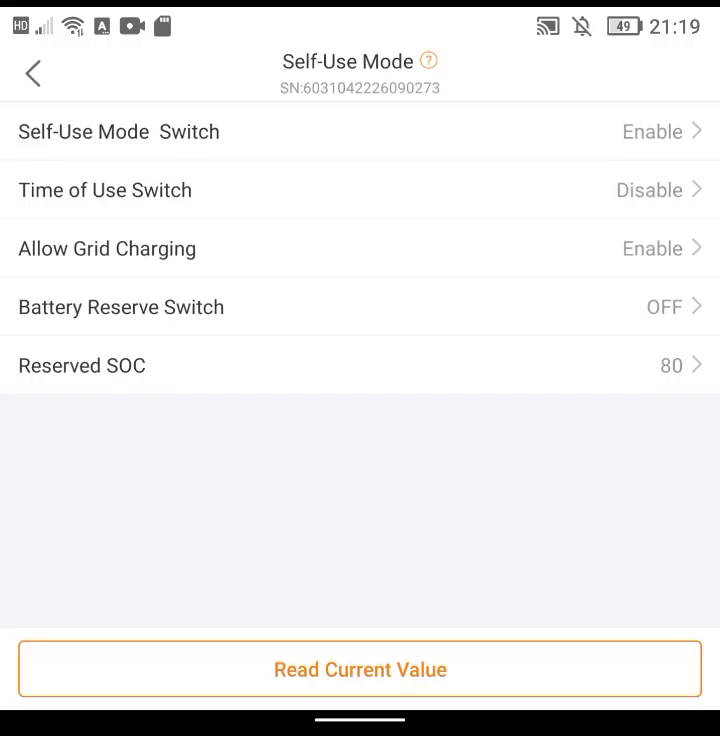
{"action": "left_click", "coordinate": [360, 668]}
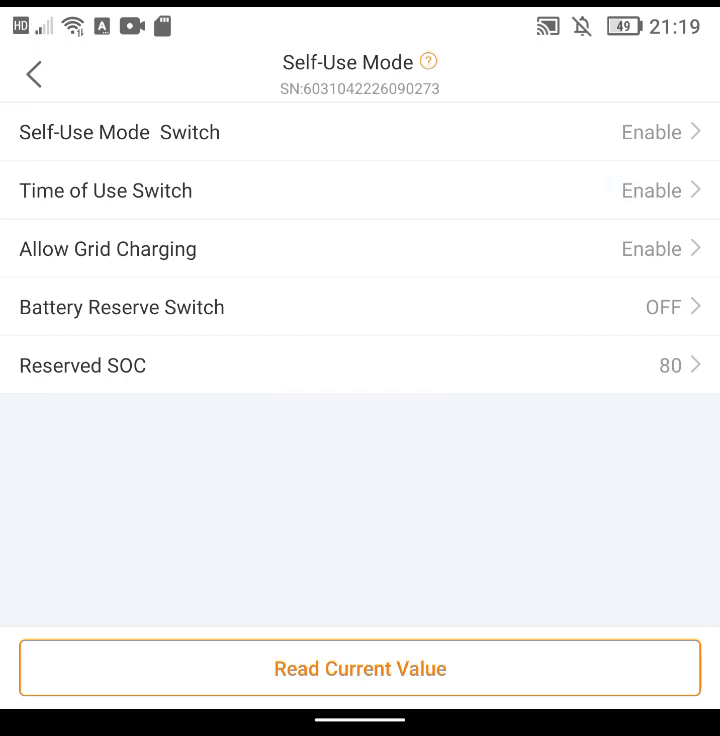
{"action": "left_click", "coordinate": [34, 76]}
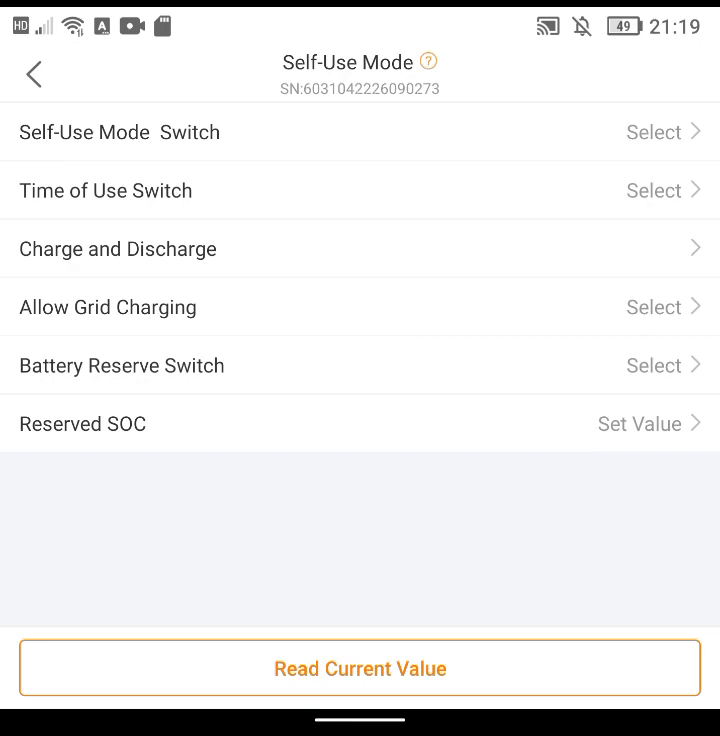
Step: In Charge and Discharge, set Charge Time Slot 1 to 02:30–03:59
{"action": "left_click", "coordinate": [360, 248]}
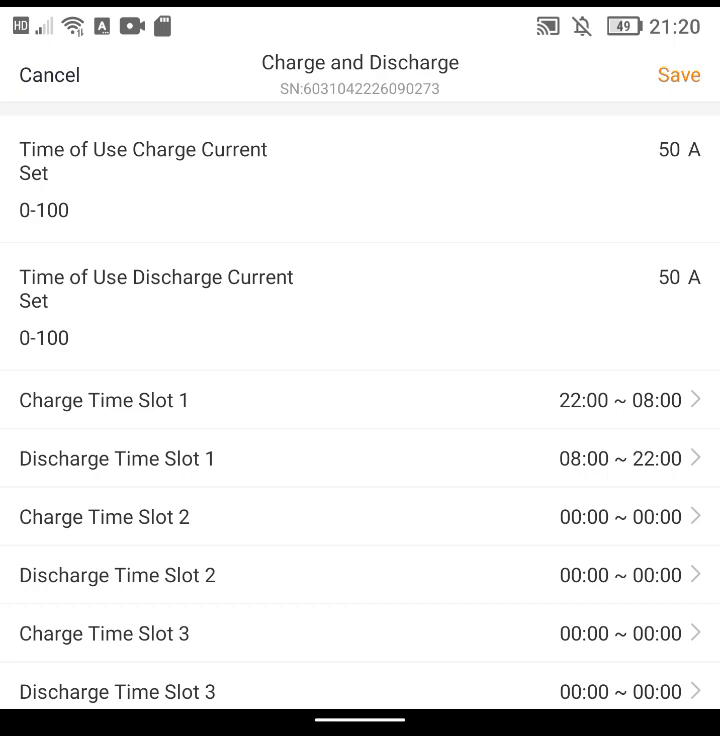
{"action": "left_click", "coordinate": [360, 400]}
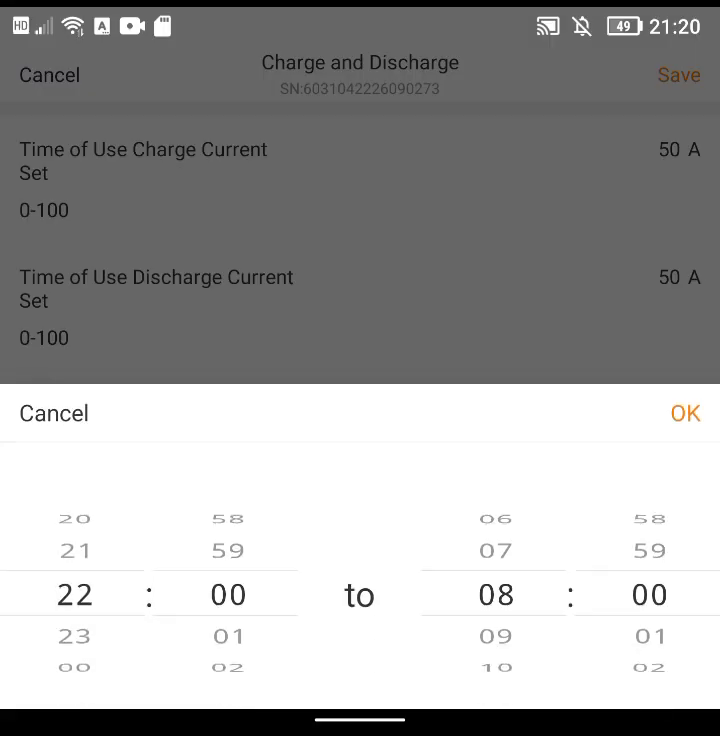
{"action": "scroll", "scroll_direction": "down", "scroll_amount": 3}
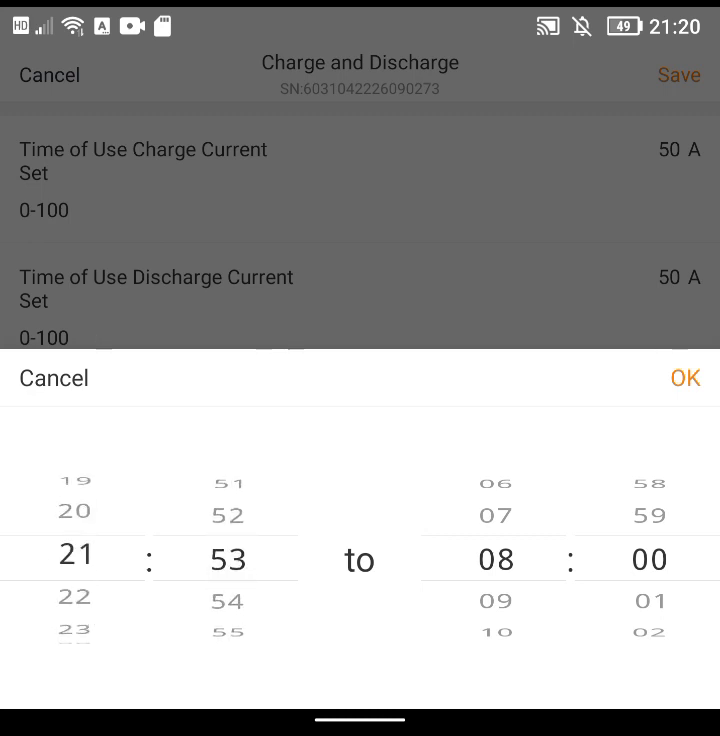
{"action": "scroll", "scroll_direction": "down", "scroll_amount": 3}
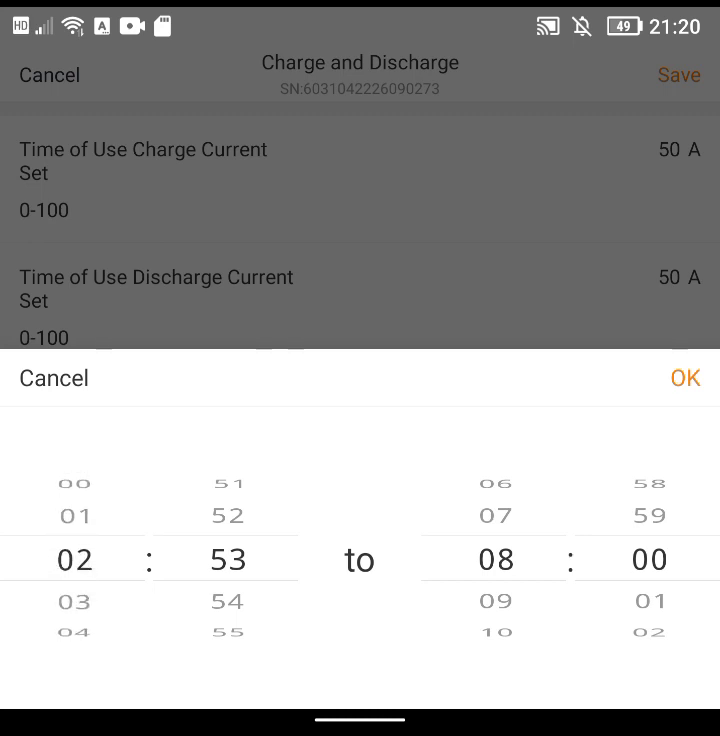
{"action": "scroll", "scroll_direction": "down", "scroll_amount": 3}
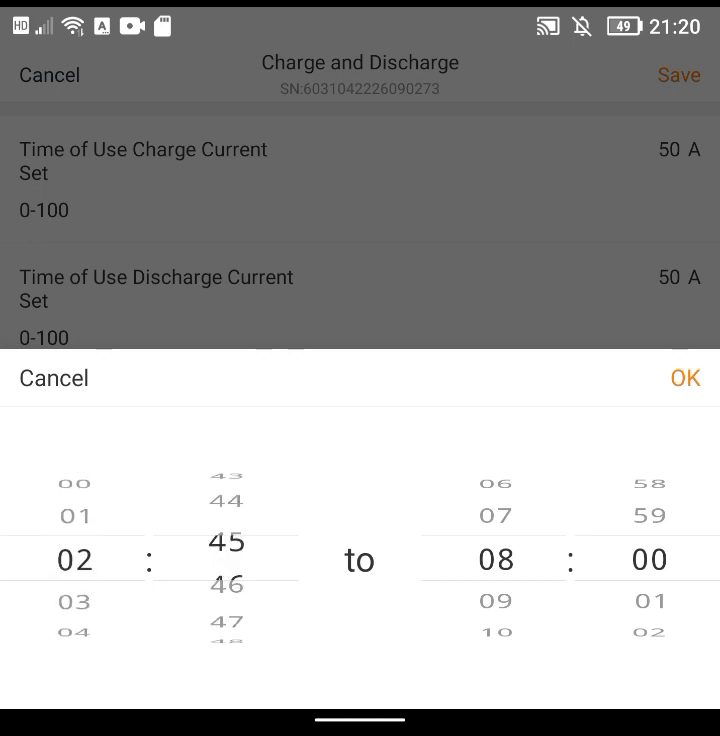
{"action": "scroll", "scroll_direction": "down", "scroll_amount": 3}
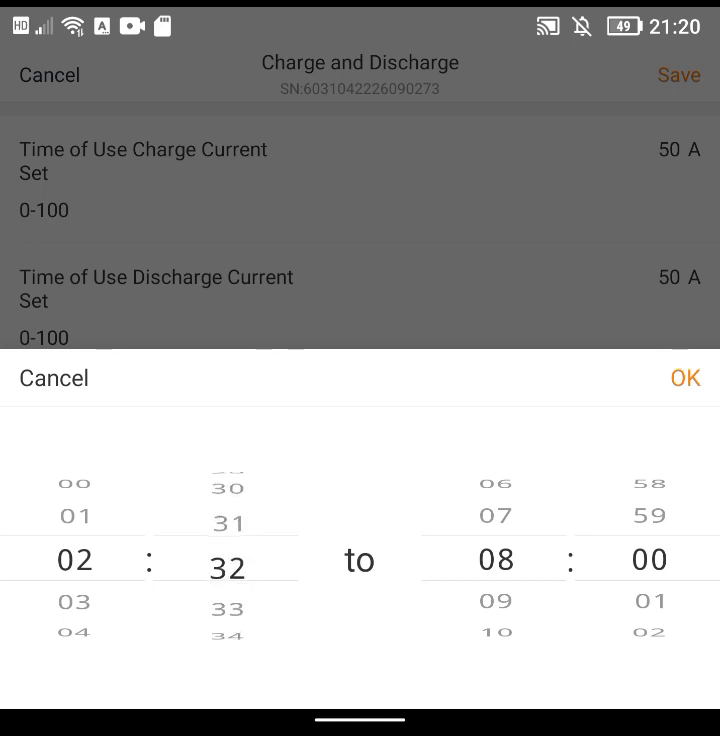
{"action": "scroll", "scroll_direction": "down", "scroll_amount": 3}
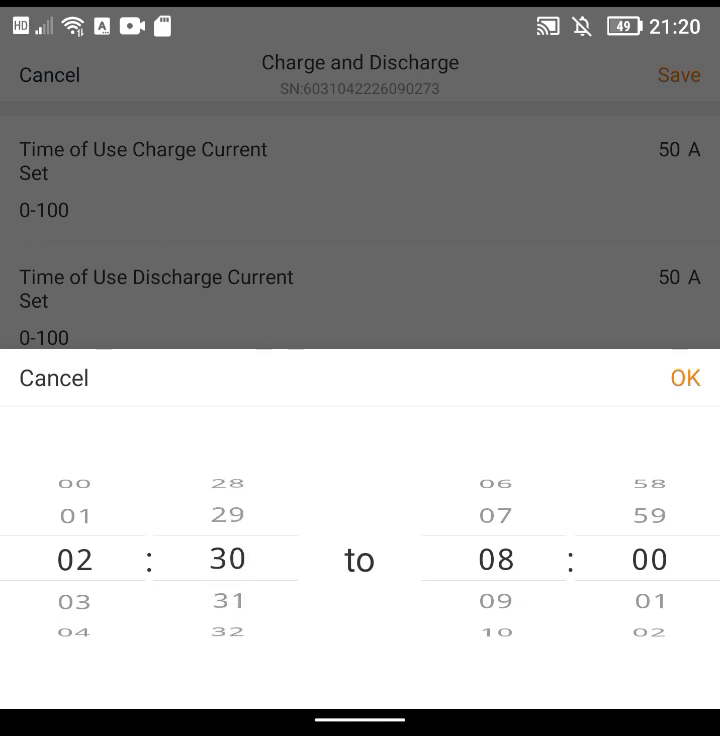
{"action": "scroll", "scroll_direction": "down", "scroll_amount": 3}
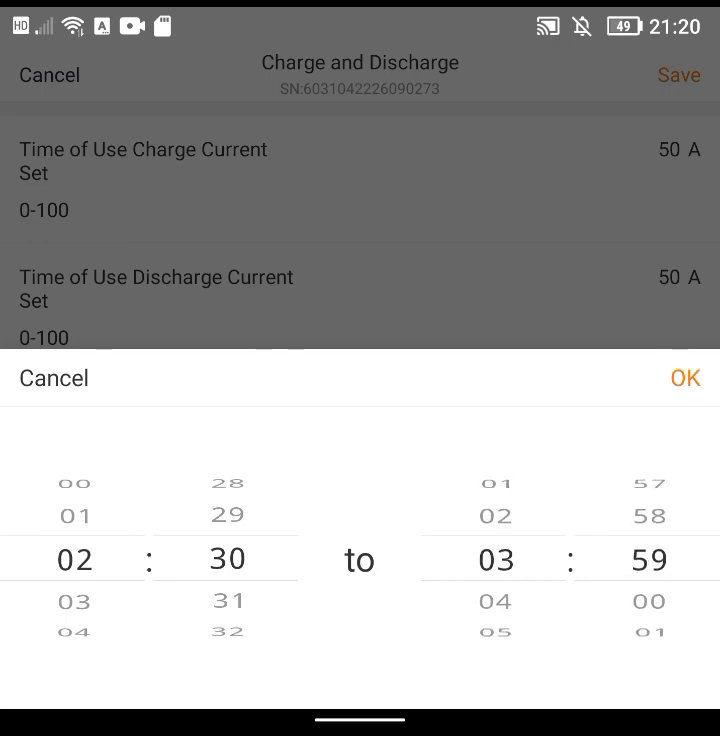
{"action": "left_click", "coordinate": [684, 378]}
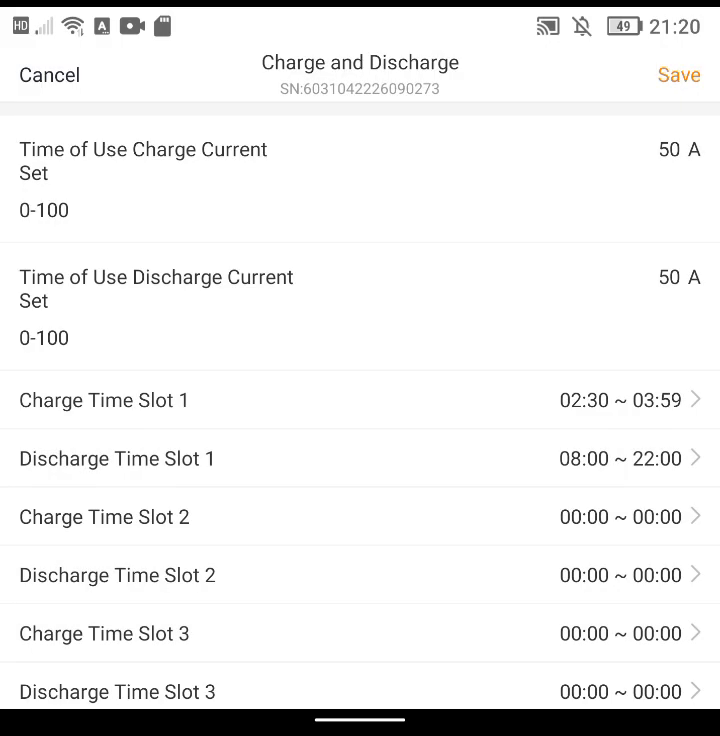
Step: Set Discharge Time Slot 1 to 00:00–00:00 and save the charge/discharge schedule to the inverter
{"action": "left_click", "coordinate": [360, 458]}
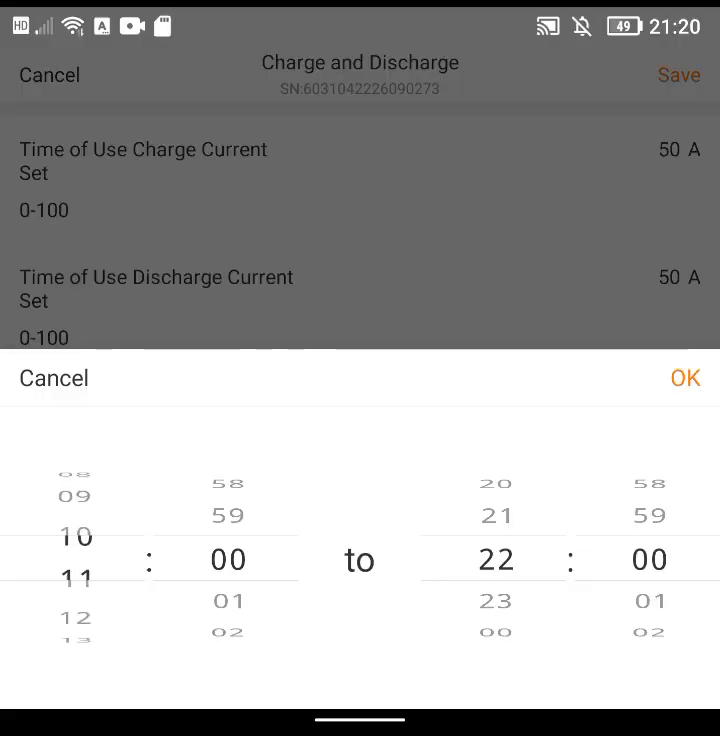
{"action": "scroll", "scroll_direction": "down", "scroll_amount": 3}
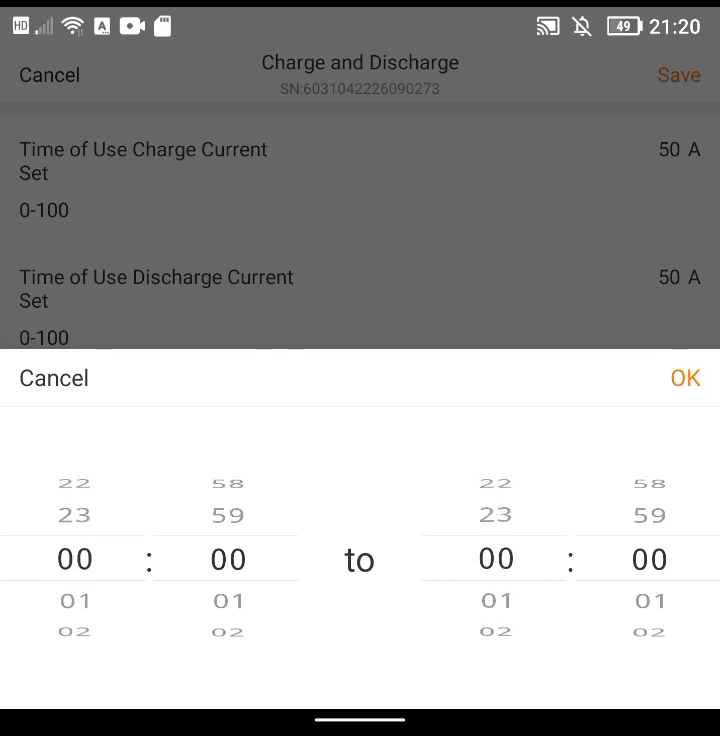
{"action": "left_click", "coordinate": [684, 378]}
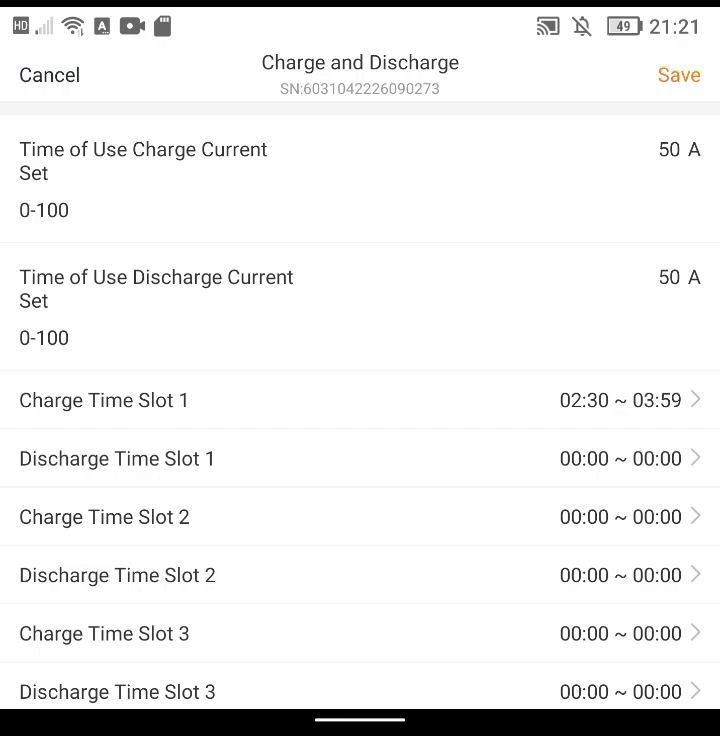
{"action": "left_click", "coordinate": [678, 74]}
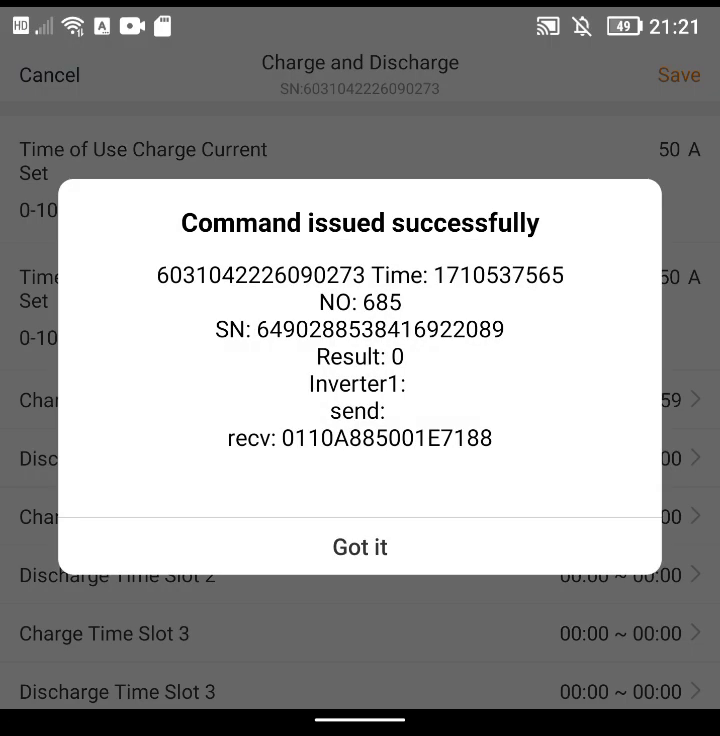
Step: Acknowledge the success message, then set Time of Use Switch to Disable and save it
{"action": "left_click", "coordinate": [360, 548]}
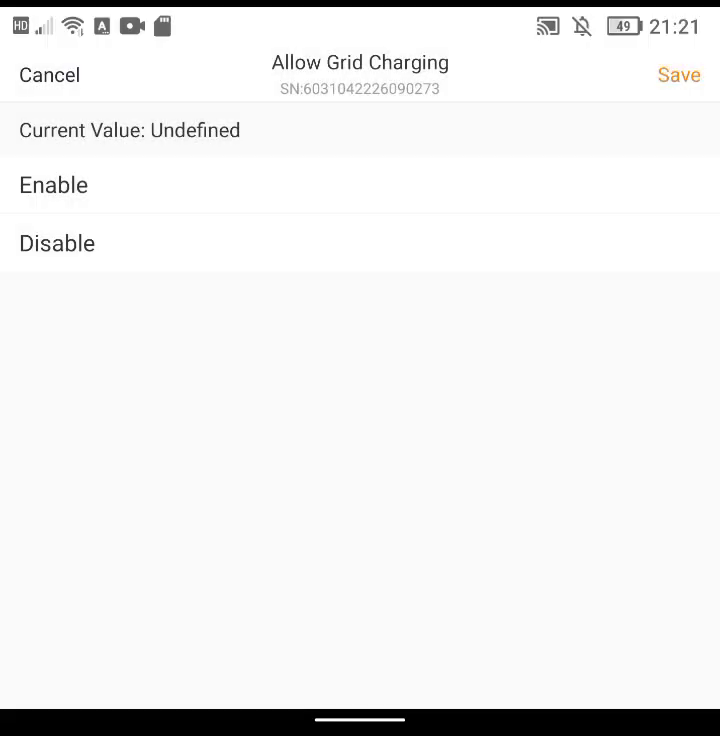
{"action": "left_click", "coordinate": [56, 244]}
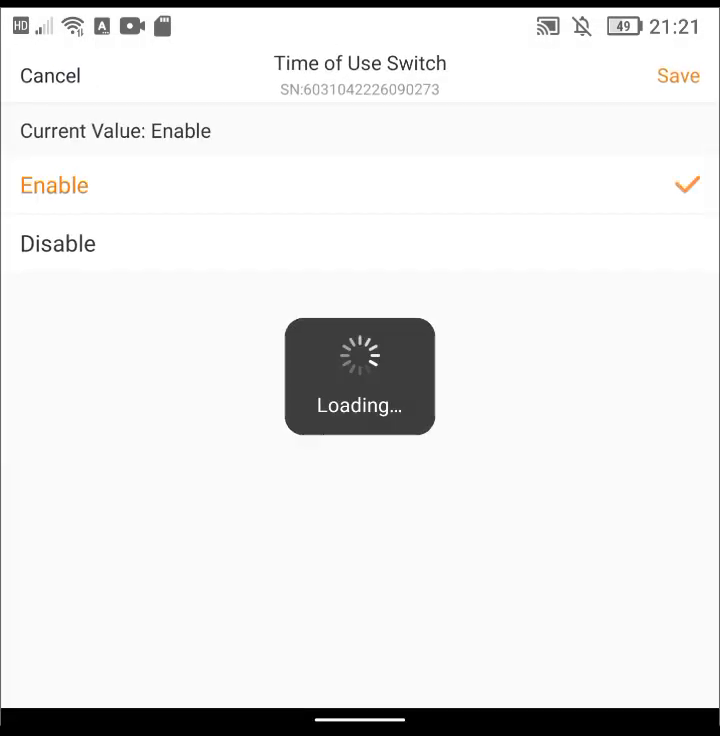
{"action": "left_click", "coordinate": [56, 244]}
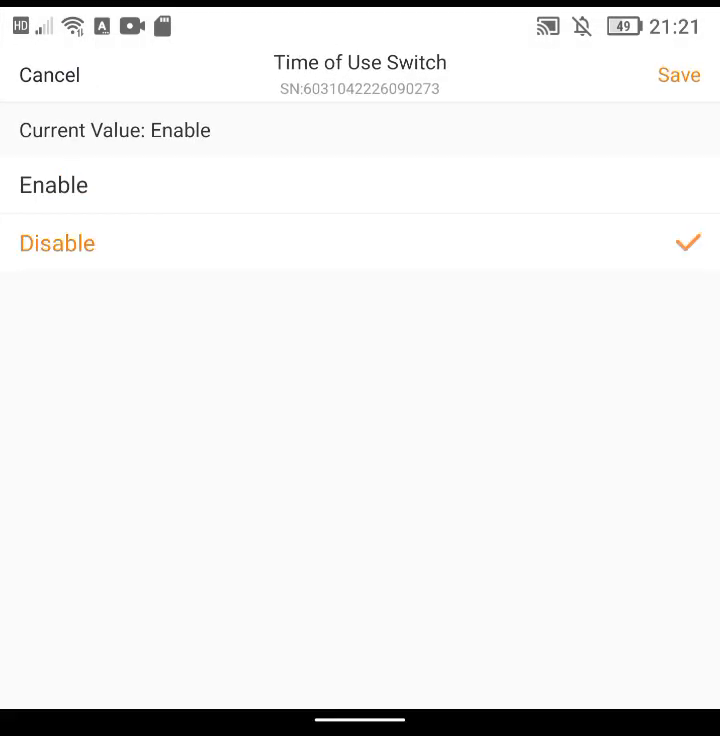
{"action": "left_click", "coordinate": [678, 76]}
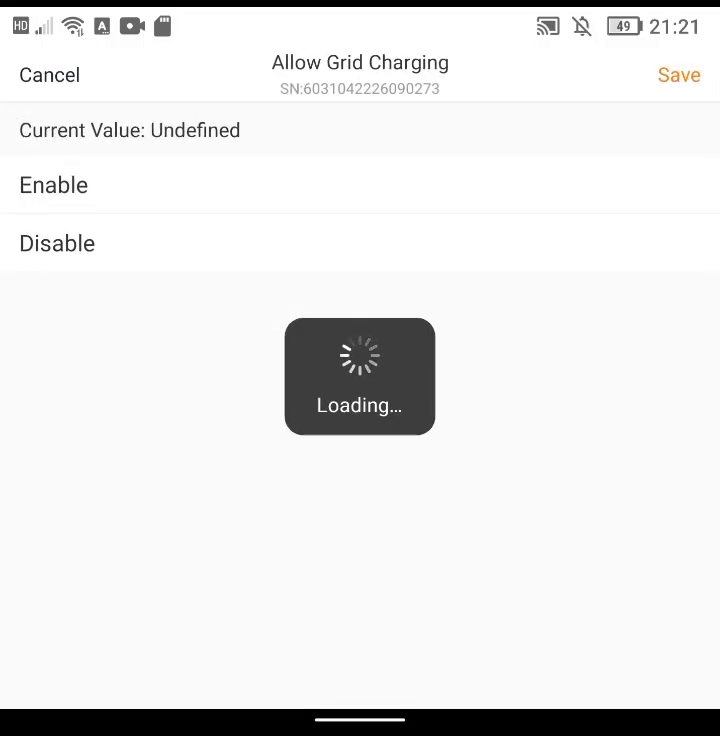
Step: Set Allow Grid Charging to Disable, save it, and read back the current Self-Use Mode values
{"action": "left_click", "coordinate": [54, 184]}
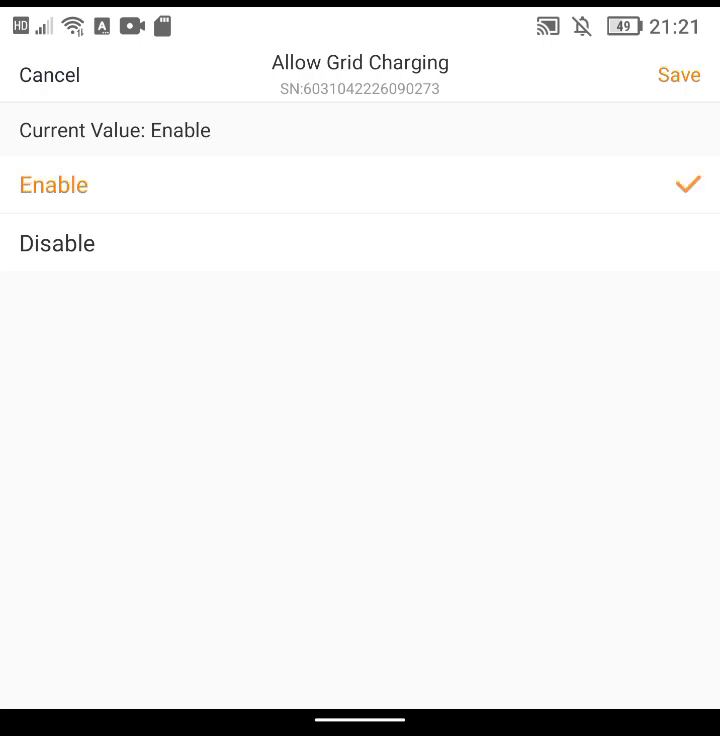
{"action": "left_click", "coordinate": [56, 244]}
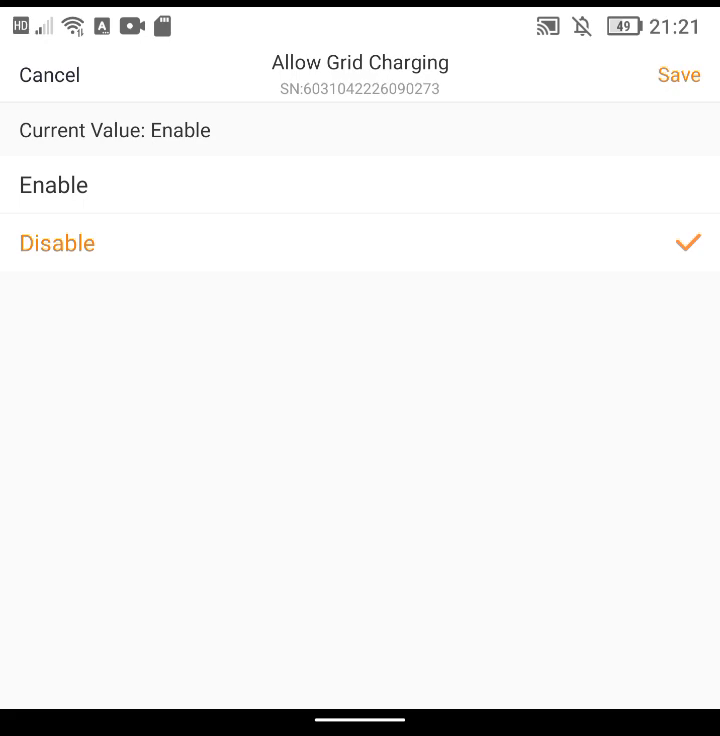
{"action": "left_click", "coordinate": [680, 76]}
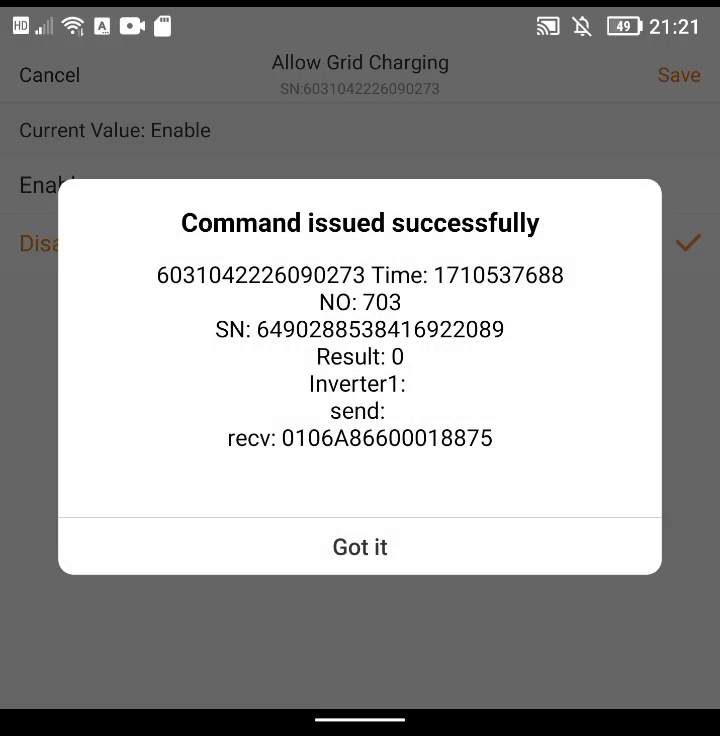
{"action": "left_click", "coordinate": [360, 548]}
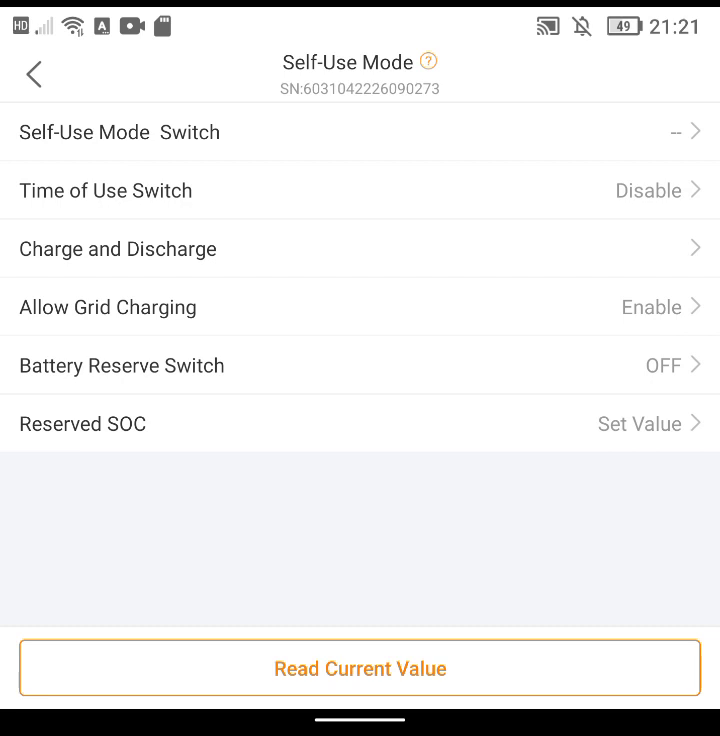
{"action": "left_click", "coordinate": [360, 668]}
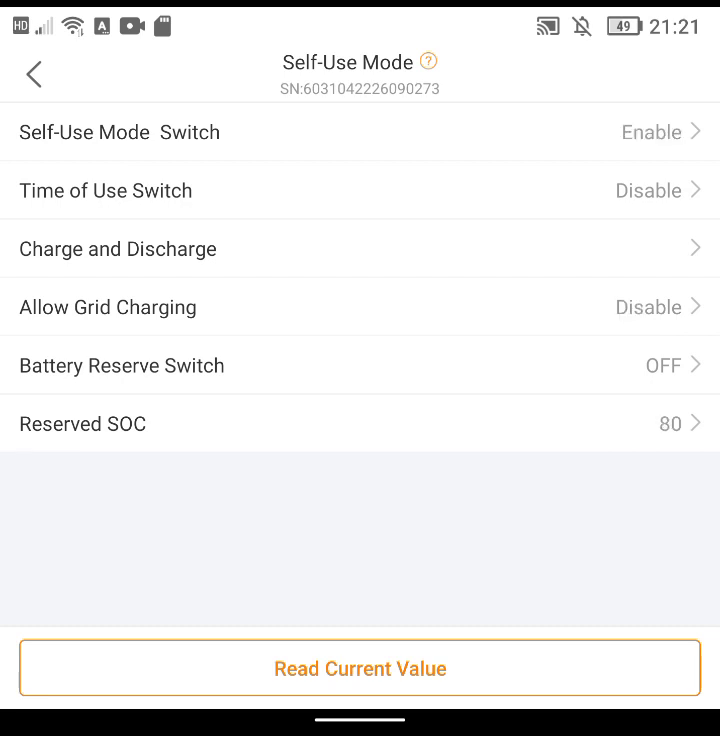